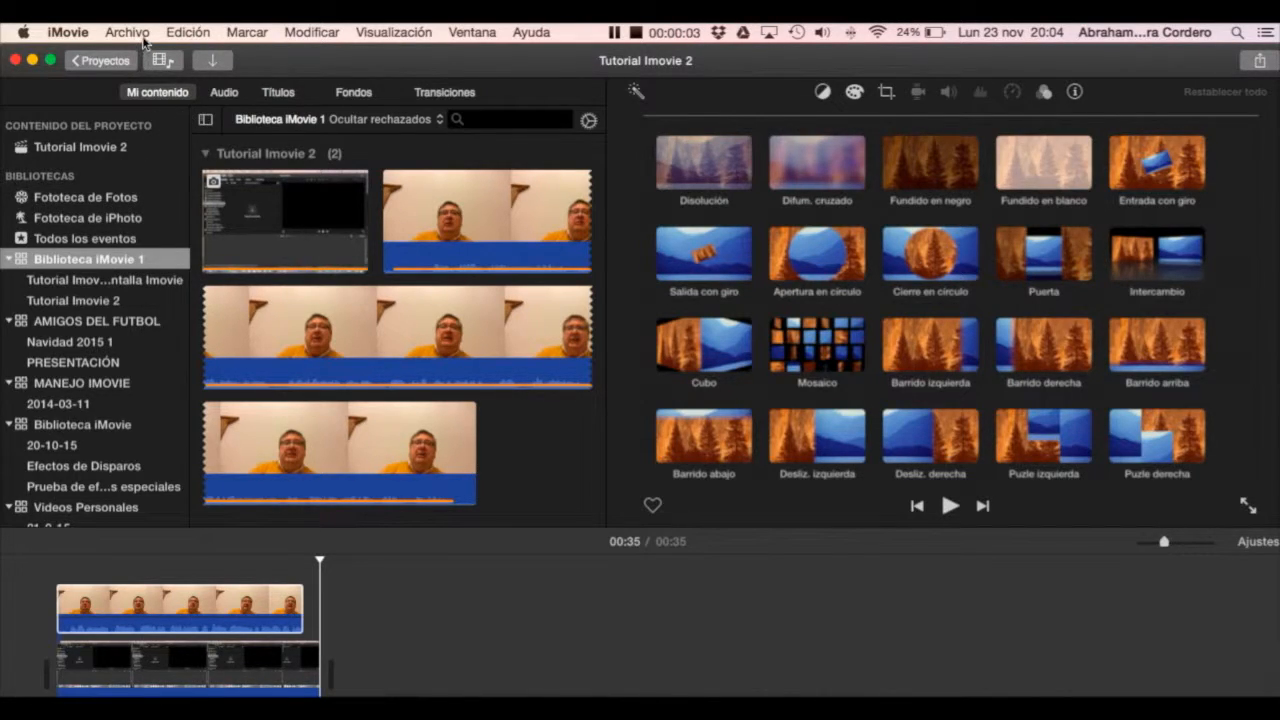
Create and save a new iMovie library named 'Biblioteca de Ciudades'.
left_click(127, 32)
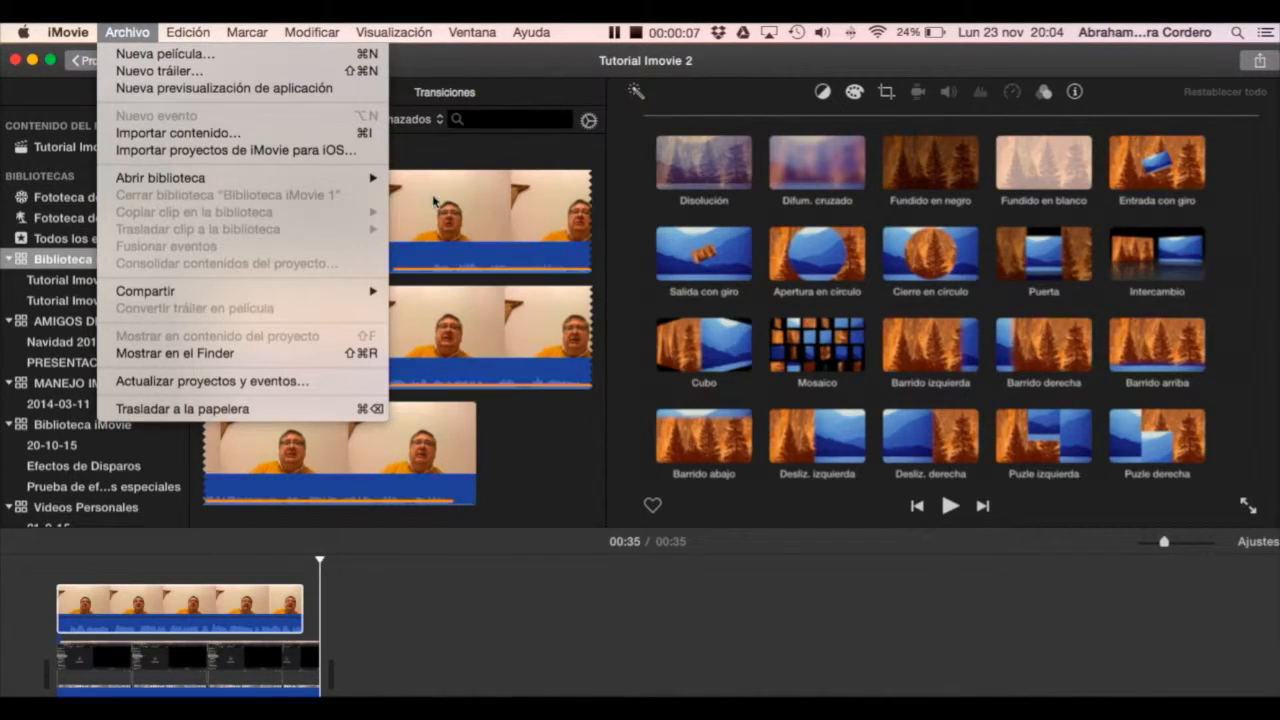
mouse_move(160, 177)
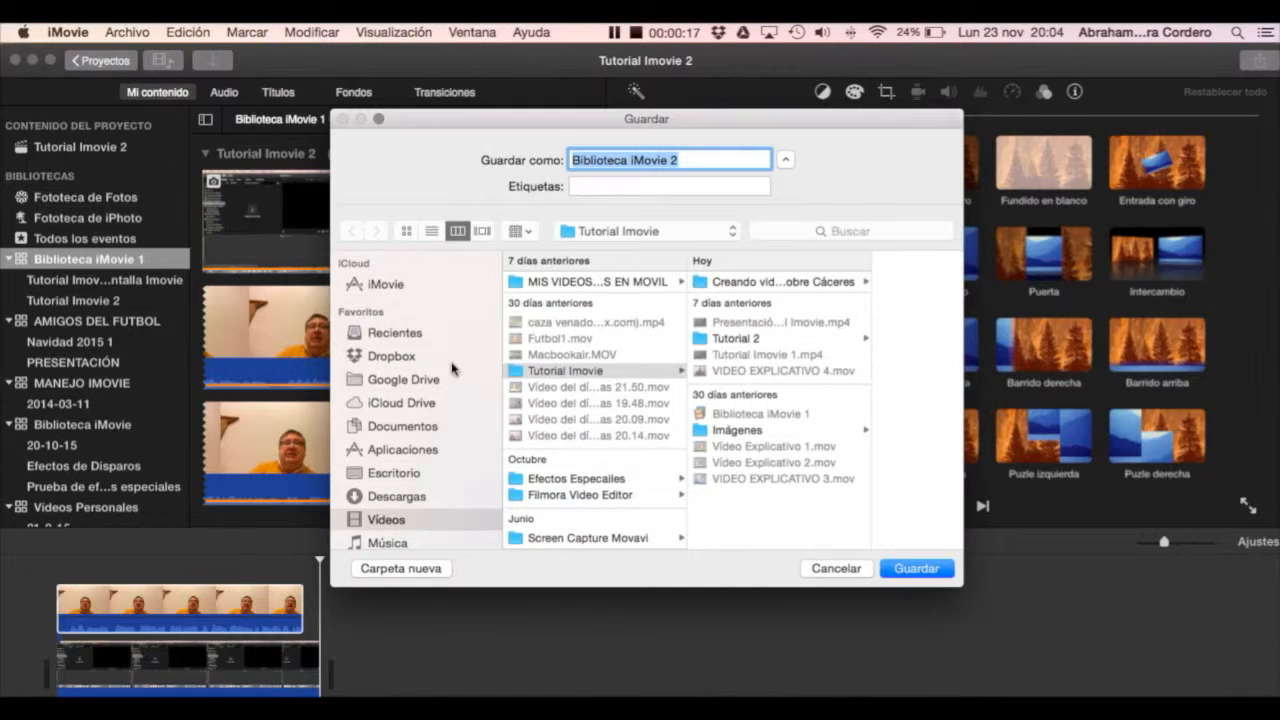
type("Bibliote")
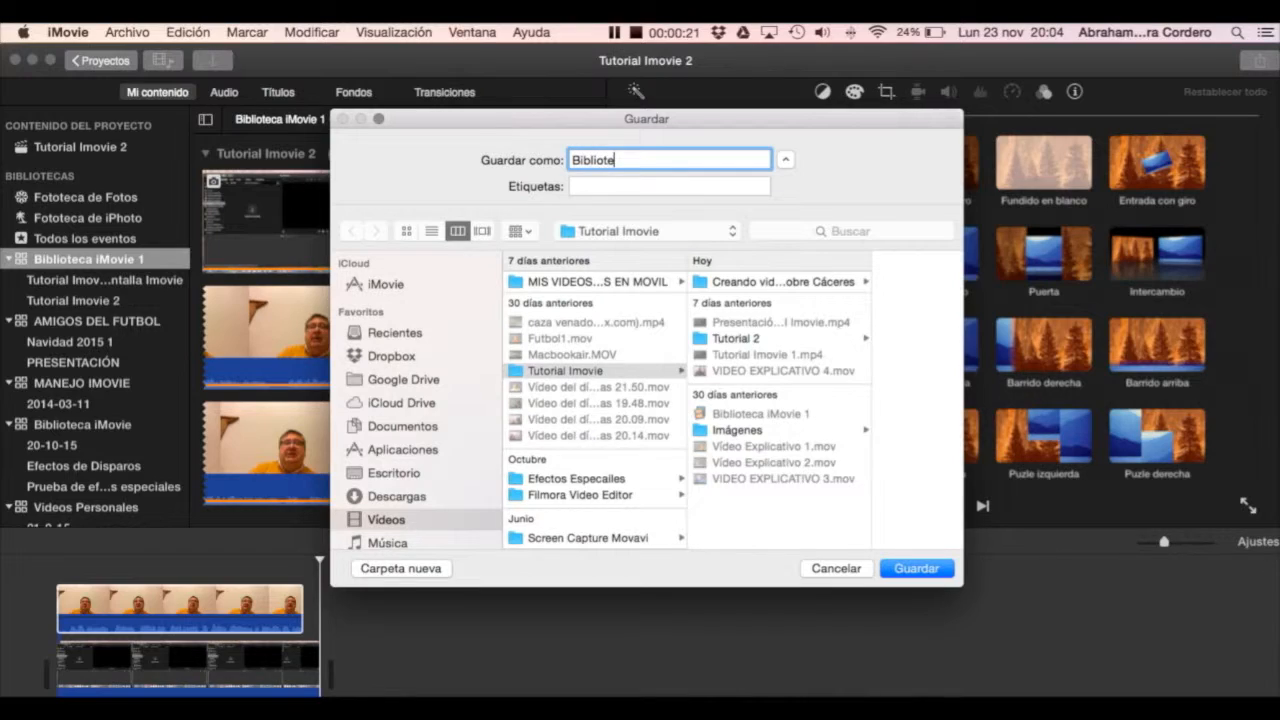
type("ca de")
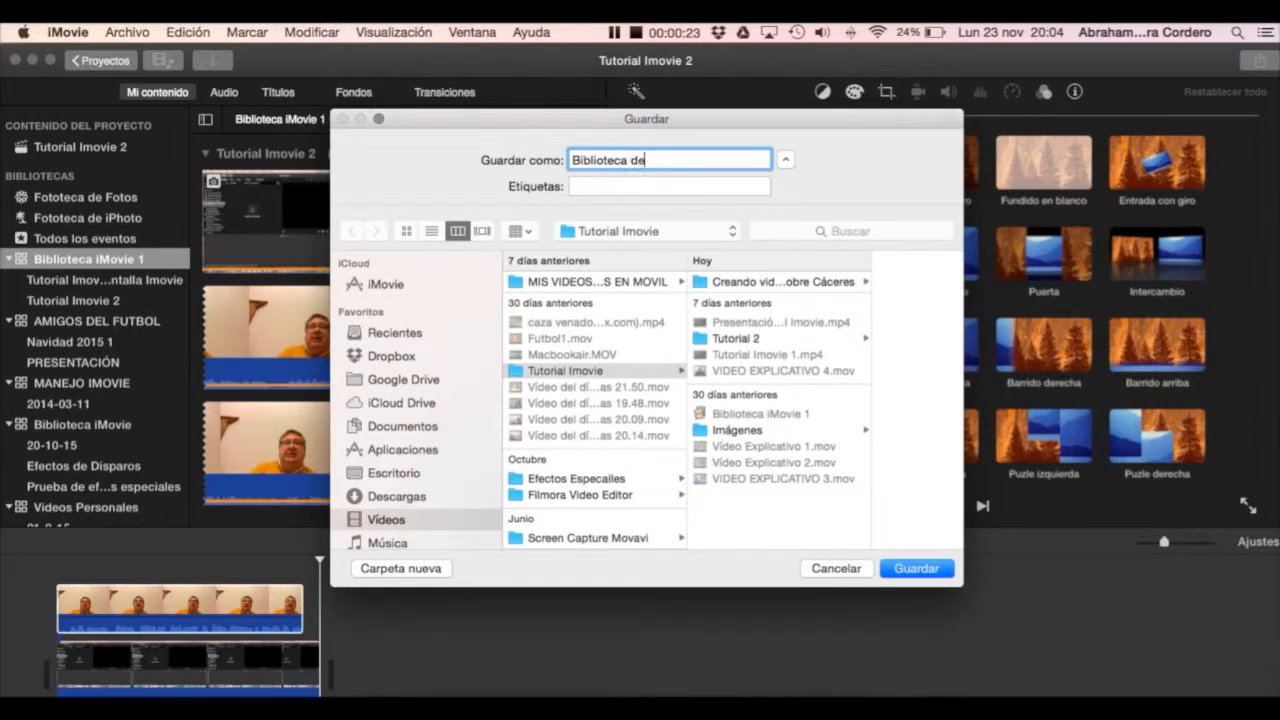
type("Ciuda")
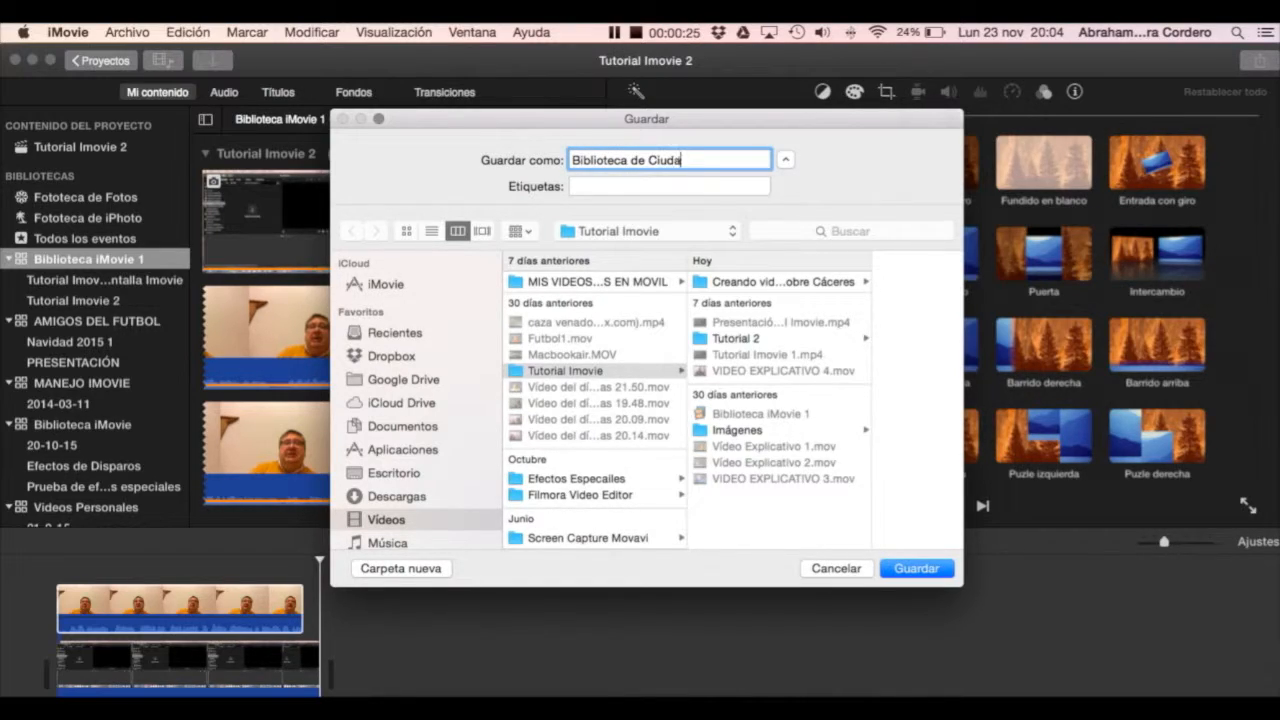
type("de")
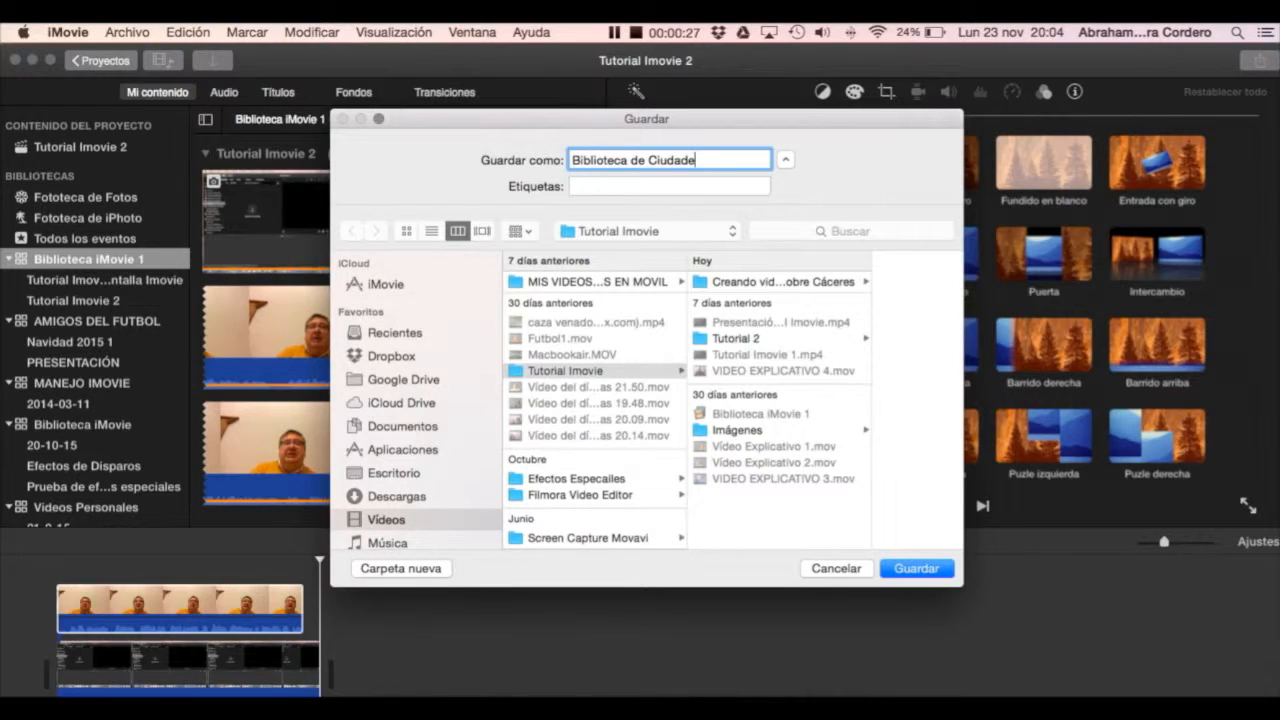
type("es")
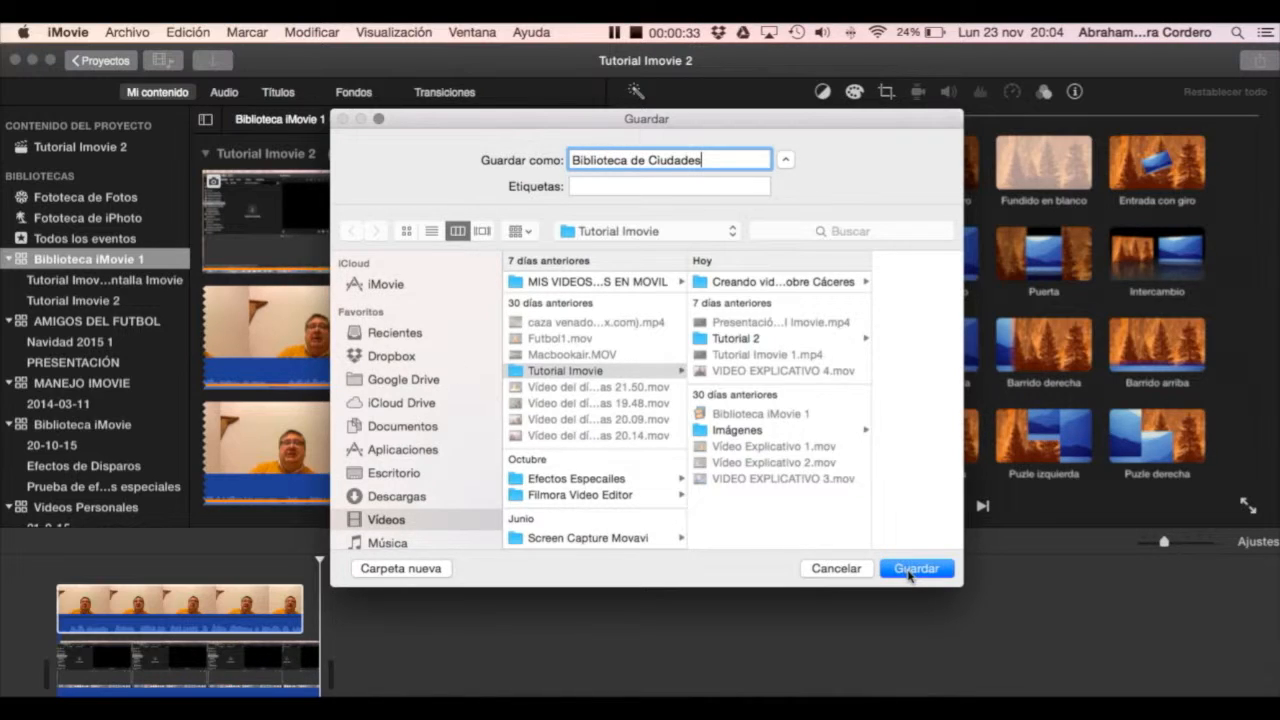
left_click(915, 568)
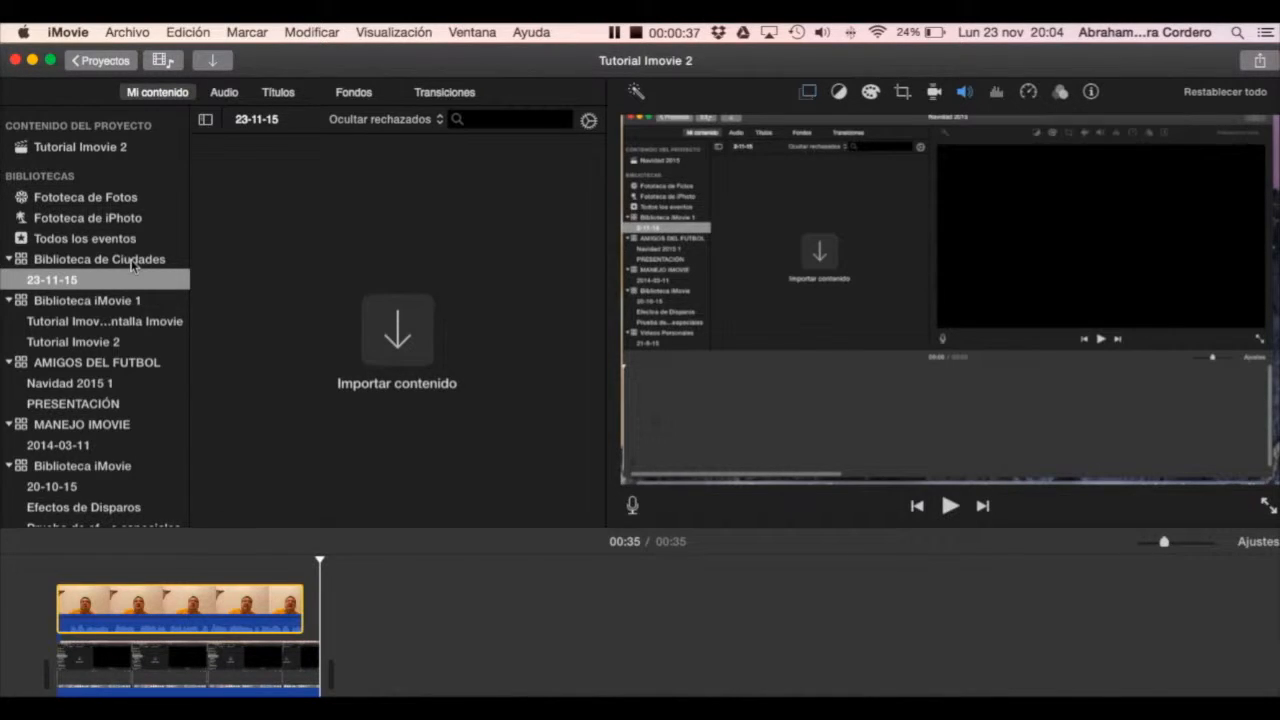
left_click(99, 259)
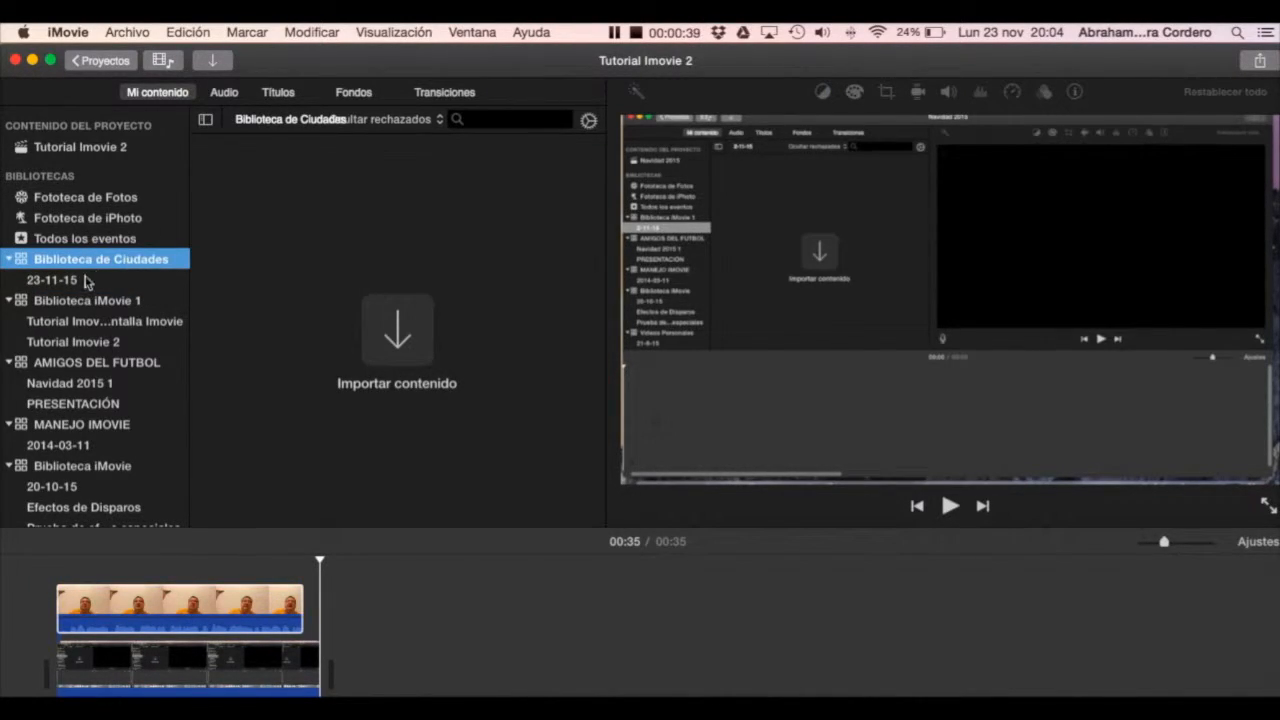
left_click(52, 279)
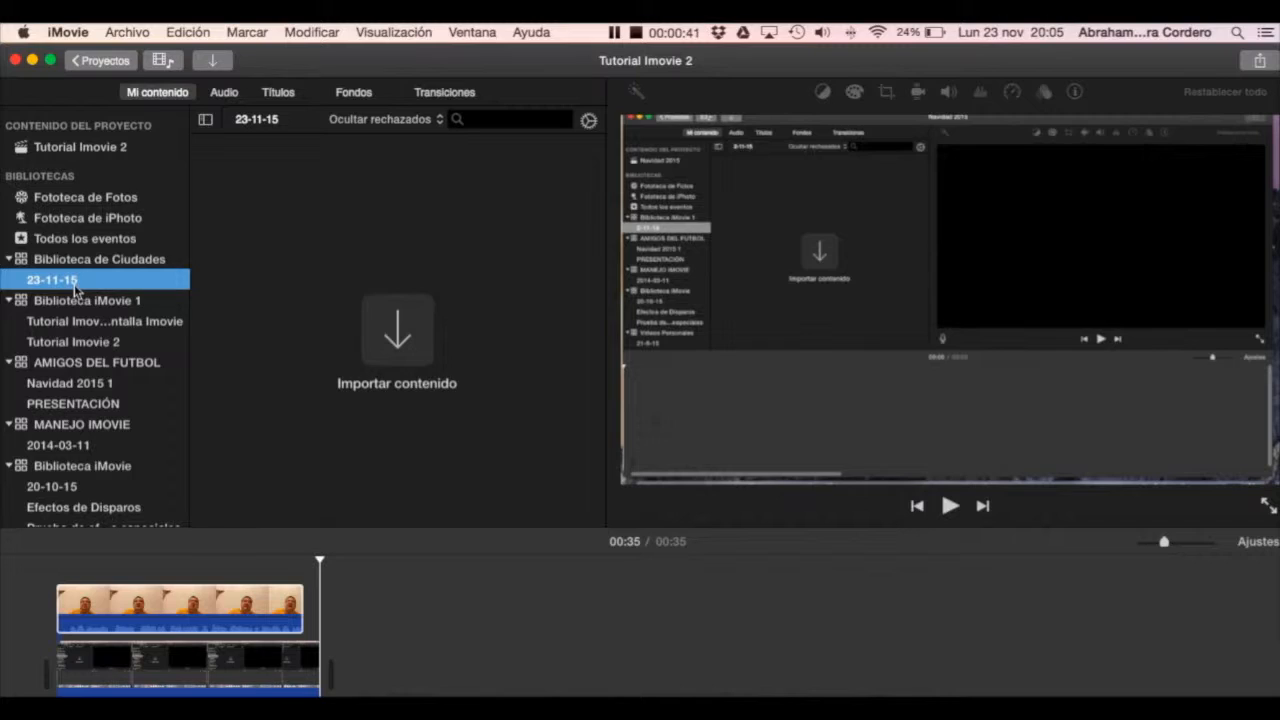
mouse_move(280, 330)
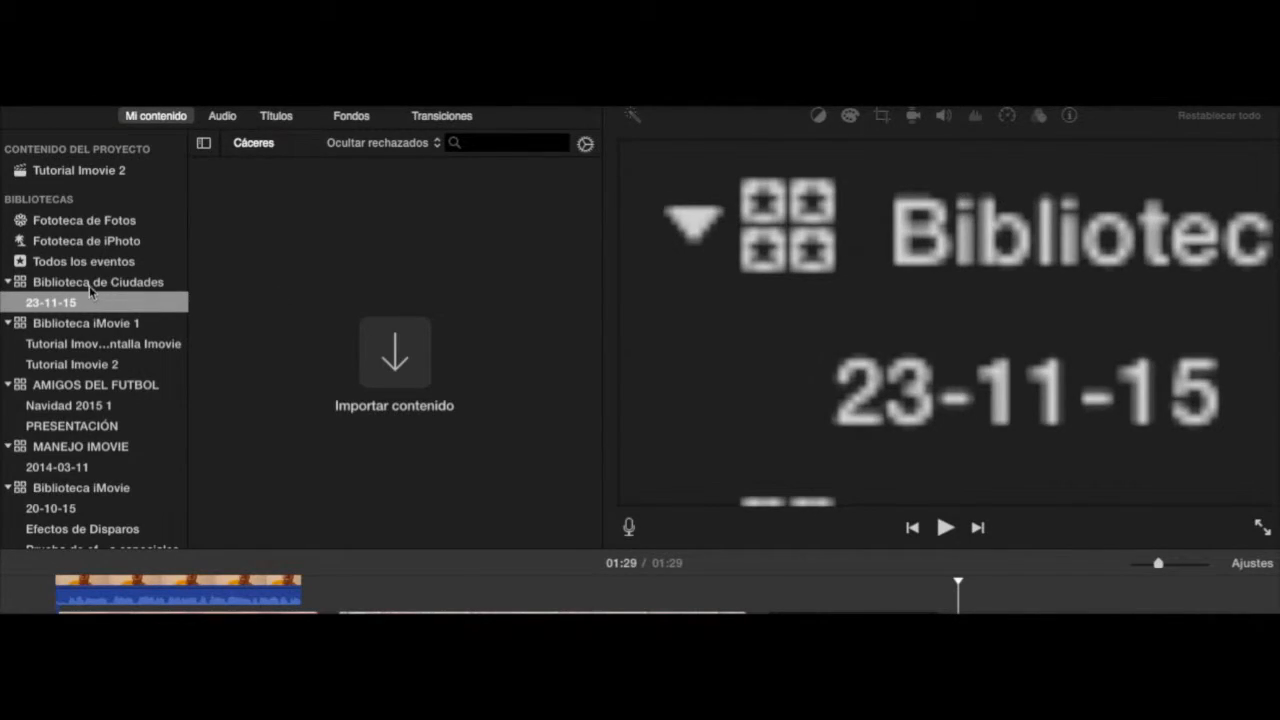
Add a new event named 'Cáceres' to the Biblioteca de Ciudades library.
left_click(97, 281)
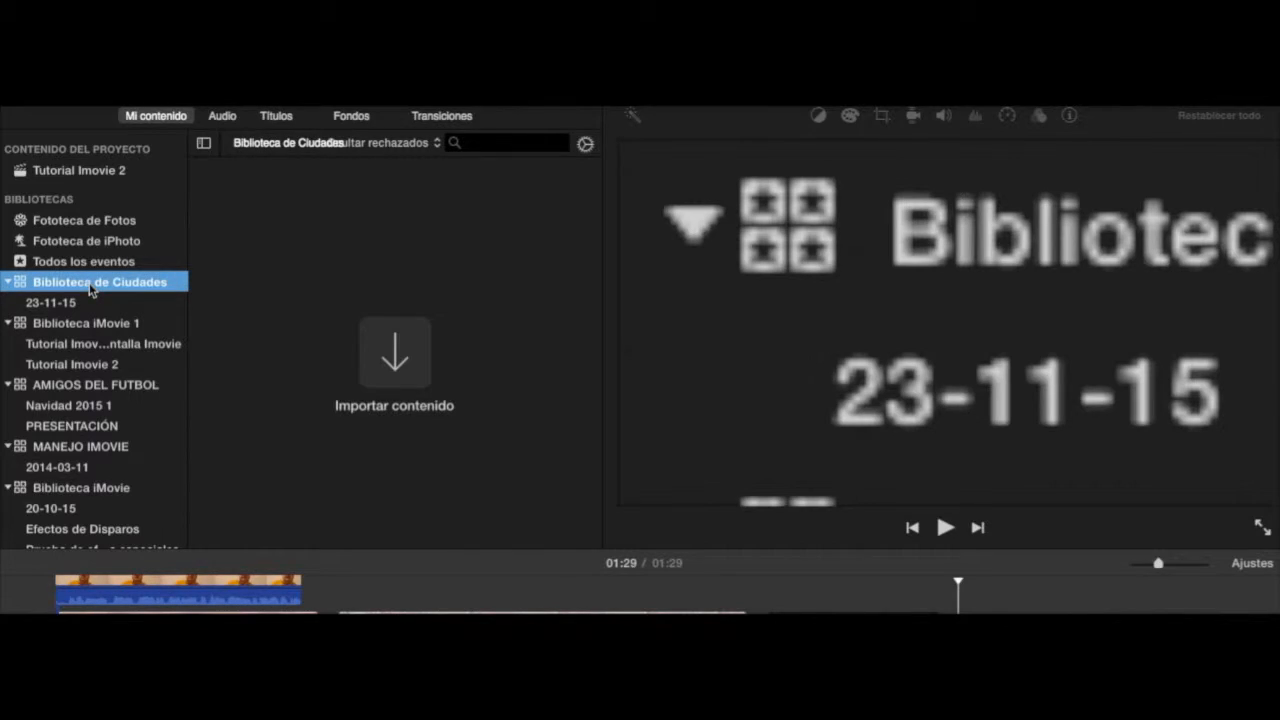
right_click(100, 281)
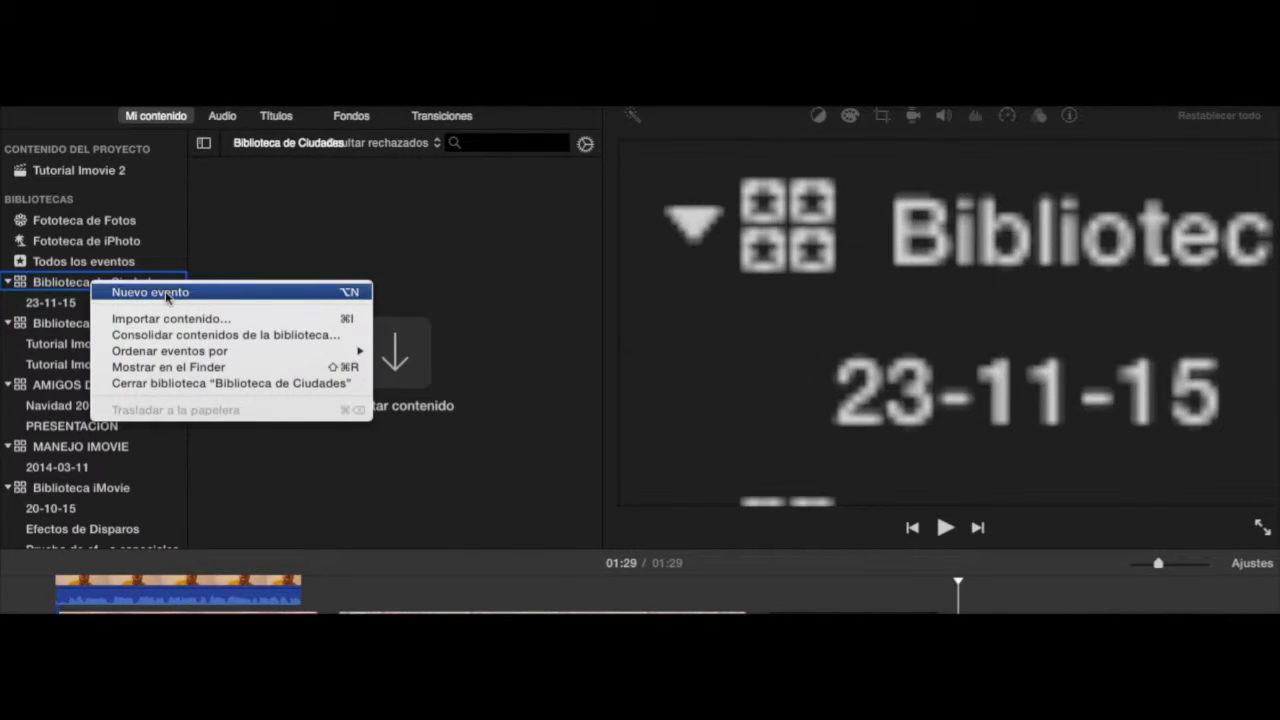
left_click(149, 291)
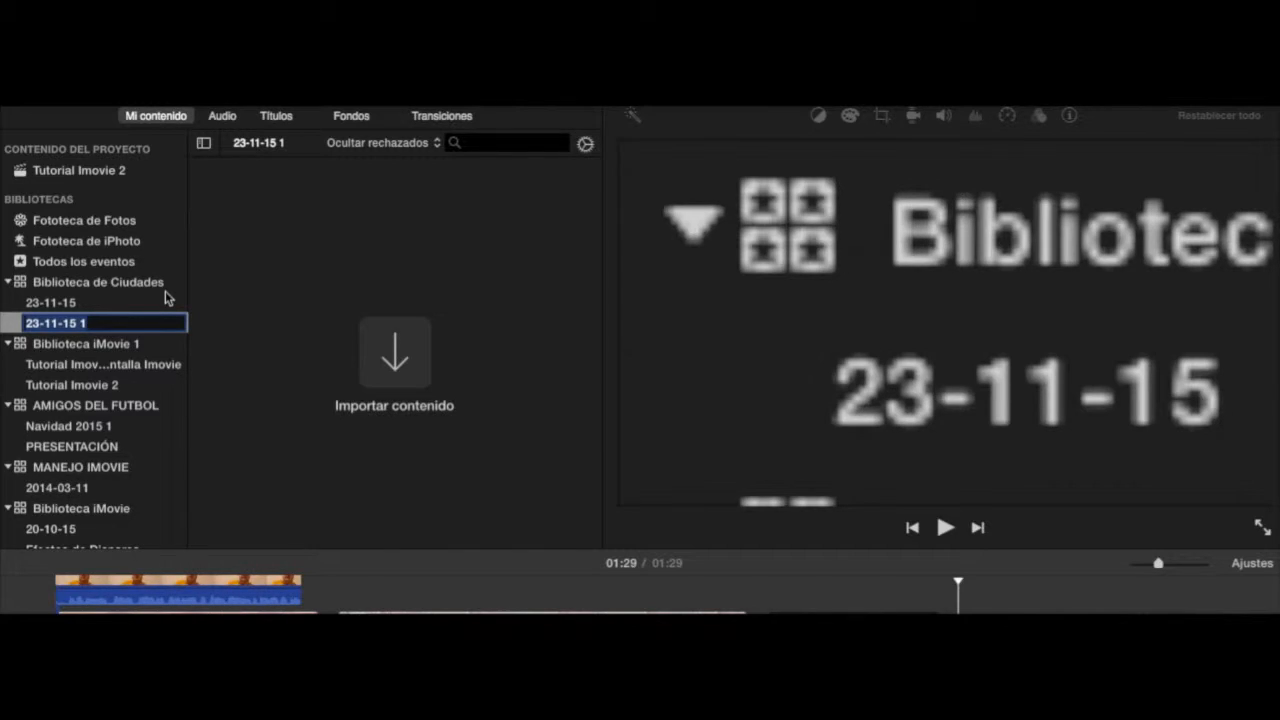
type("Cáceres")
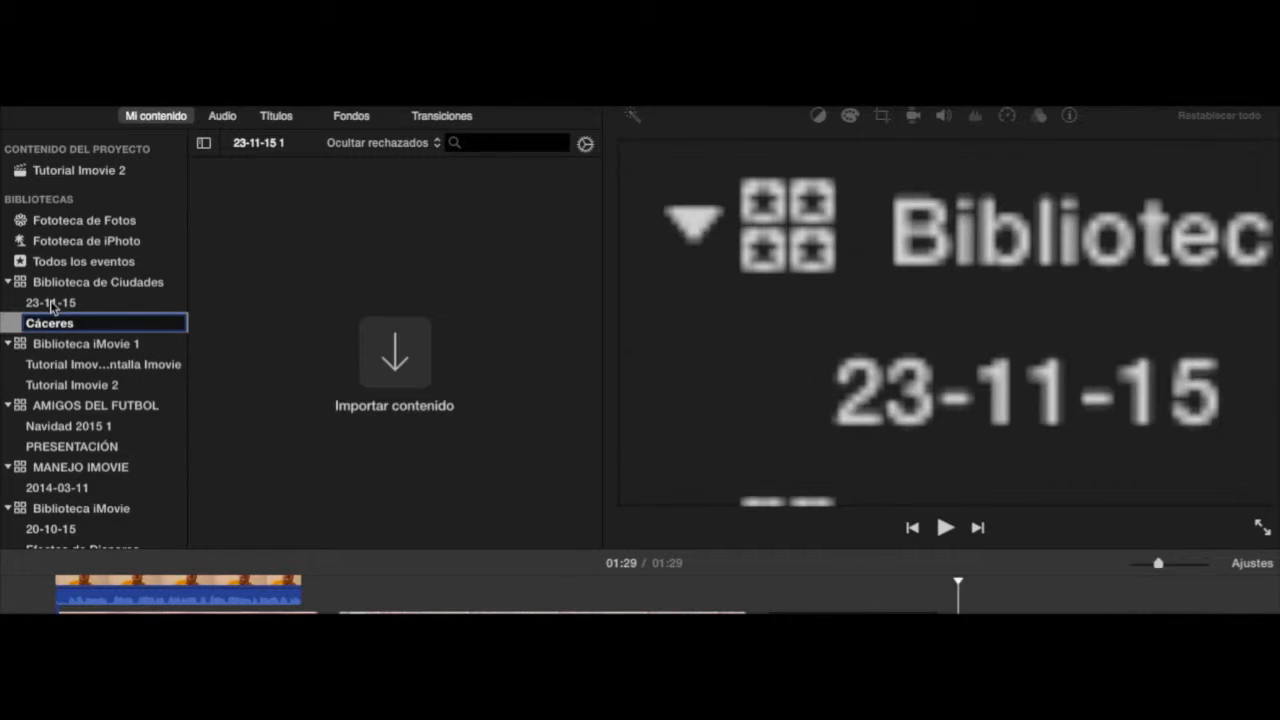
Move the 23-11-15 event to the trash and confirm.
right_click(50, 302)
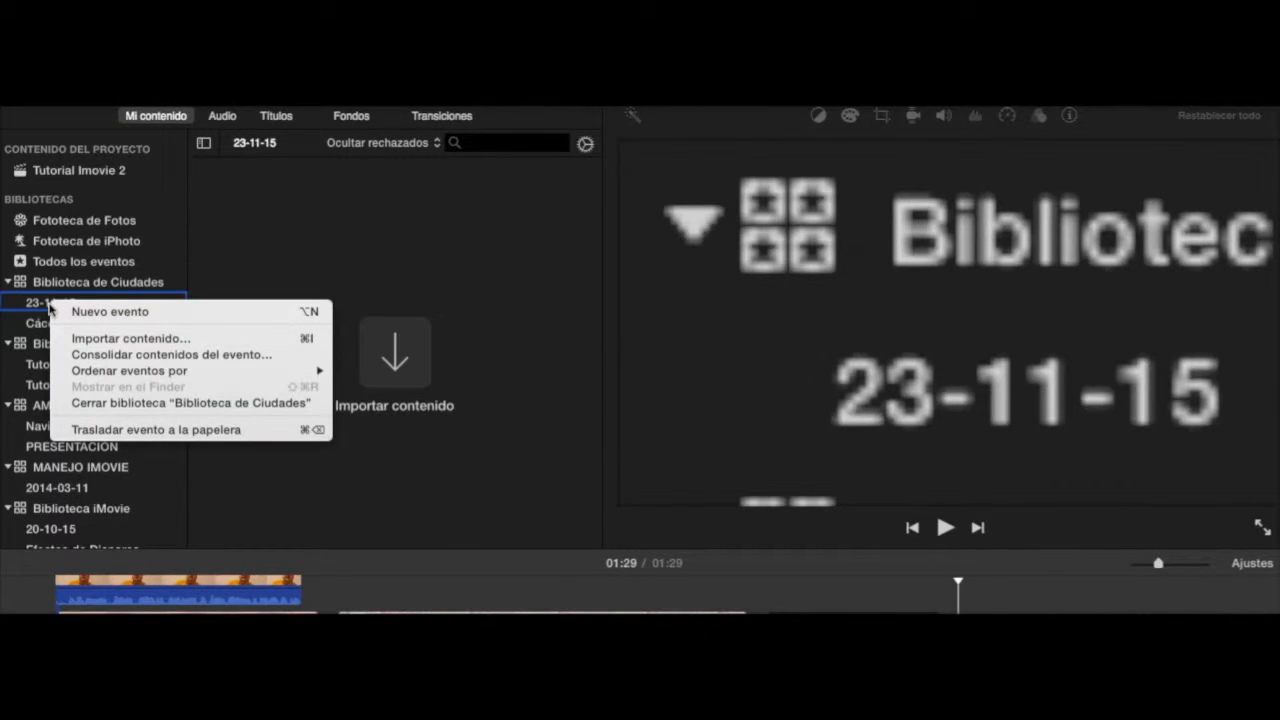
mouse_move(155, 429)
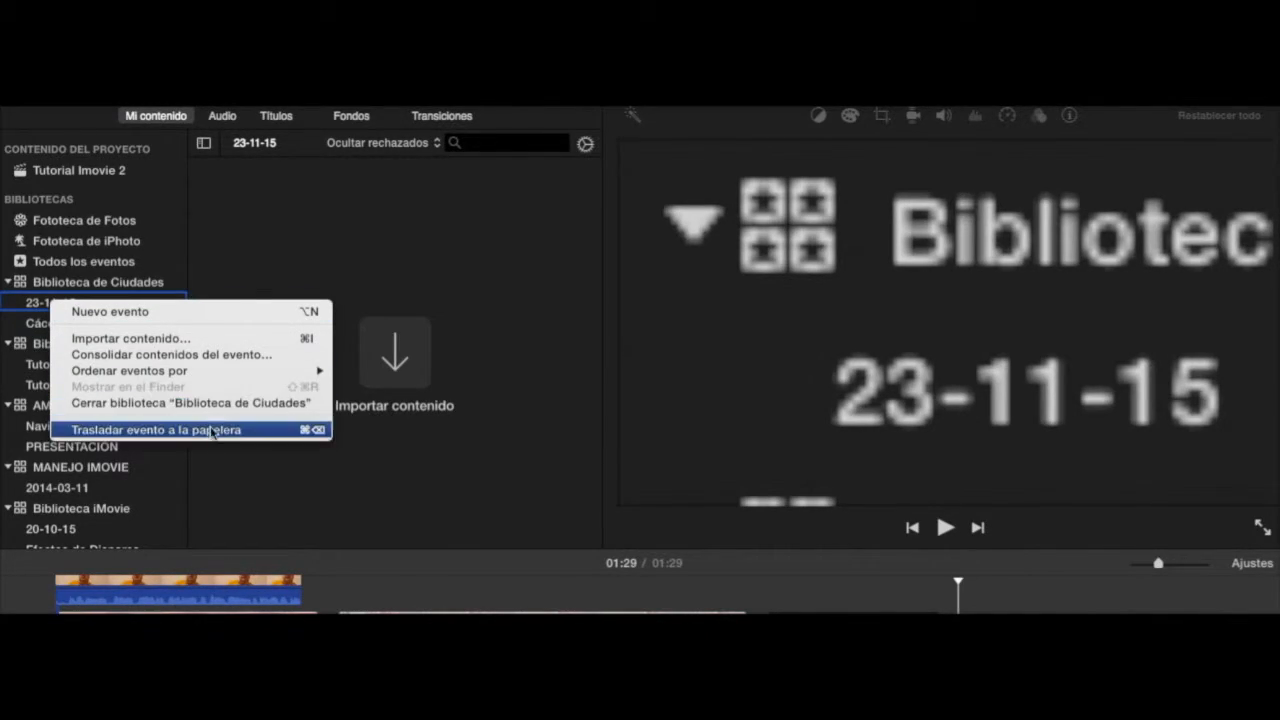
left_click(154, 429)
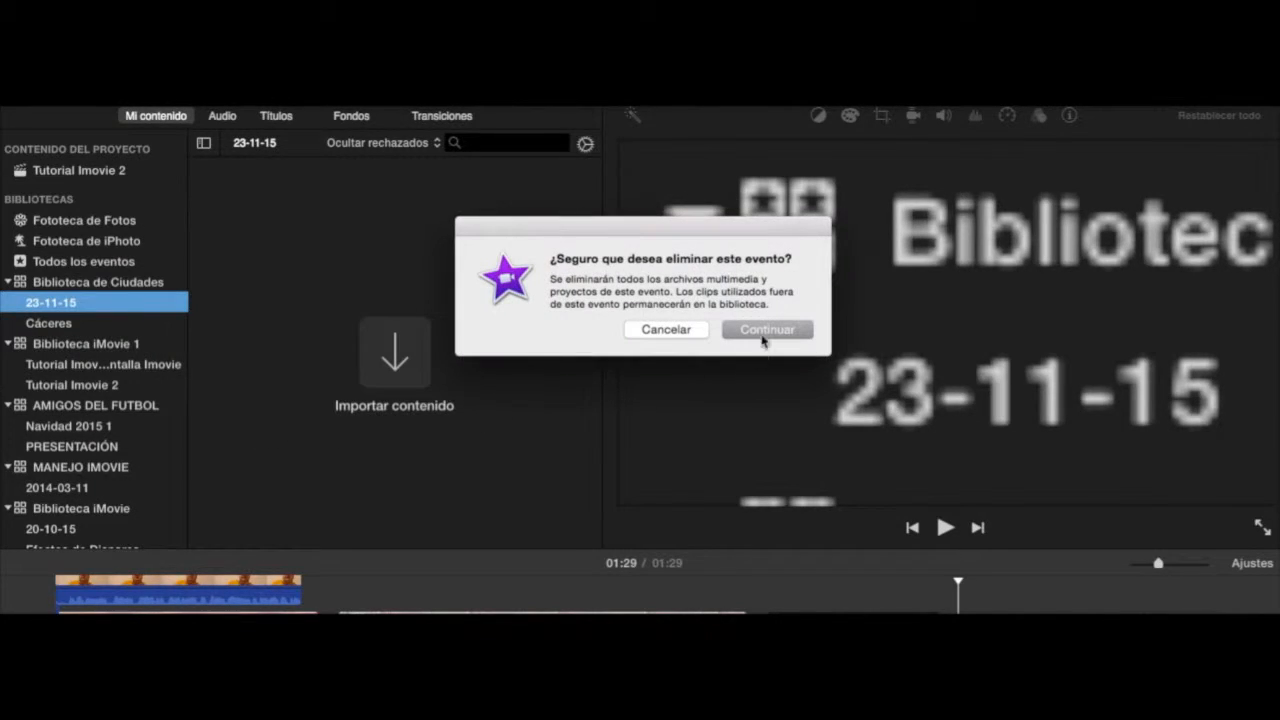
left_click(766, 329)
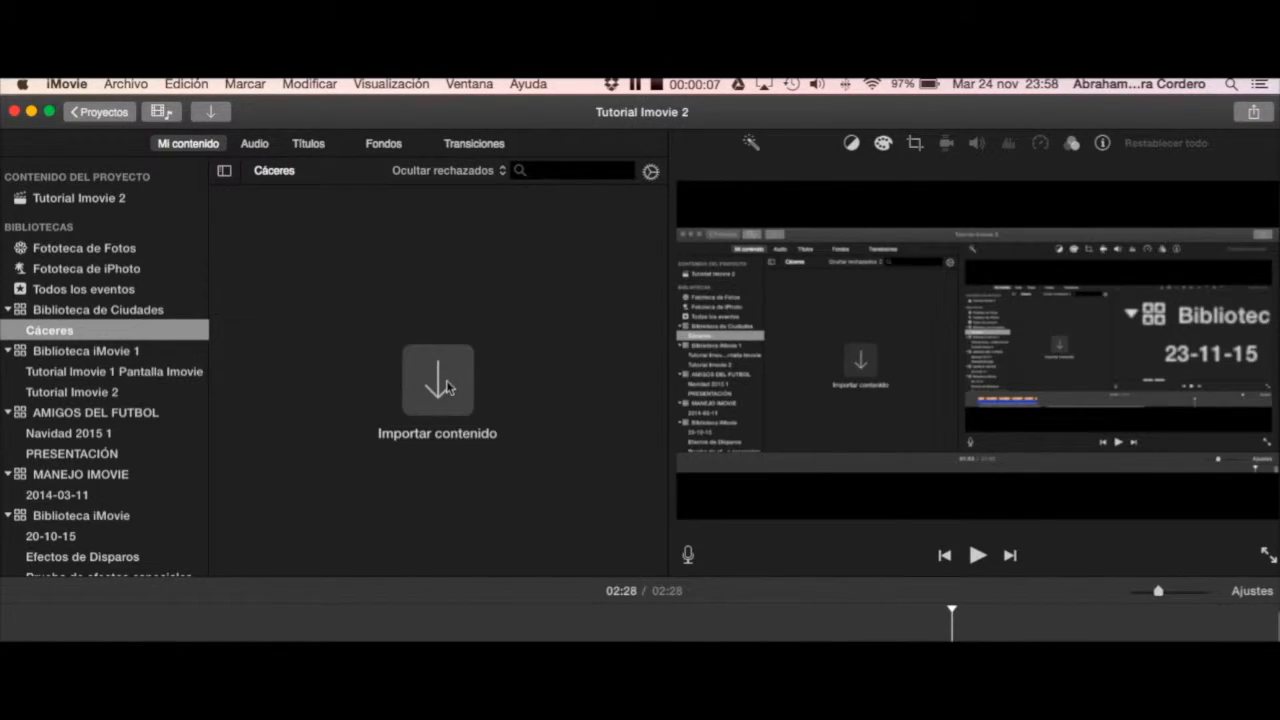
mouse_move(440, 388)
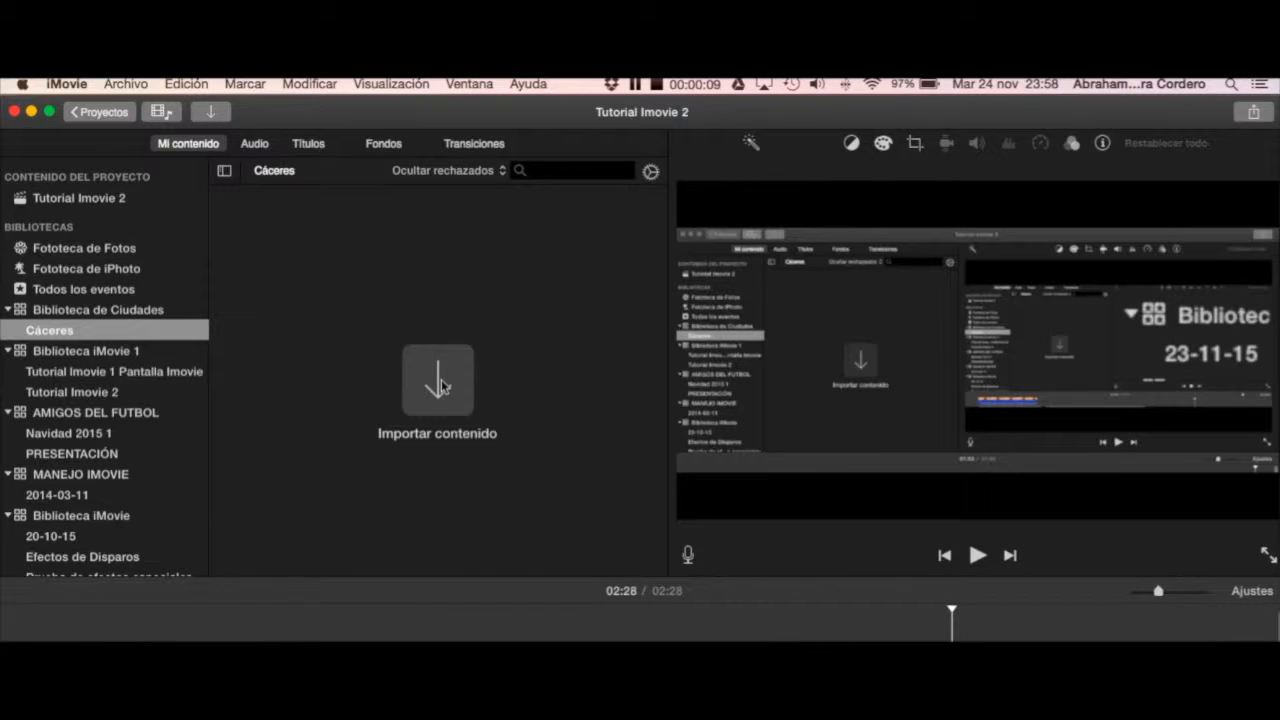
mouse_move(533, 340)
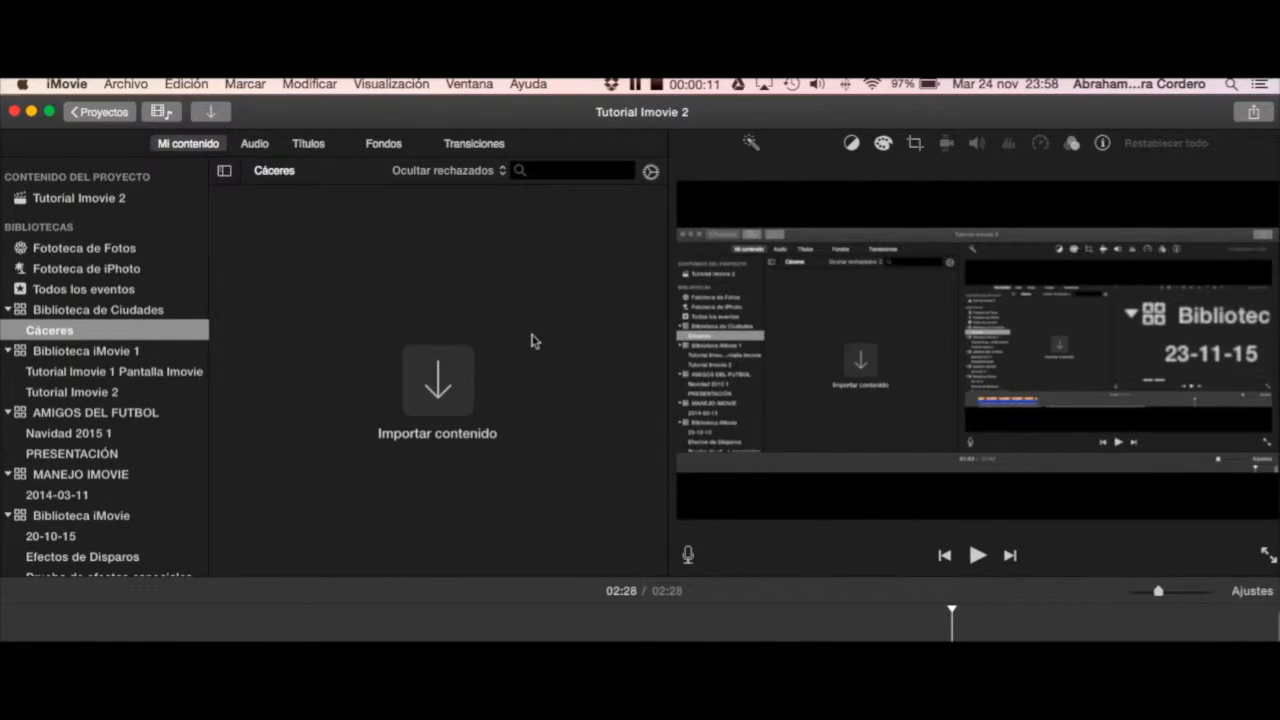
Browse Macintosh HD and the home folder in the import window without importing.
left_click(437, 380)
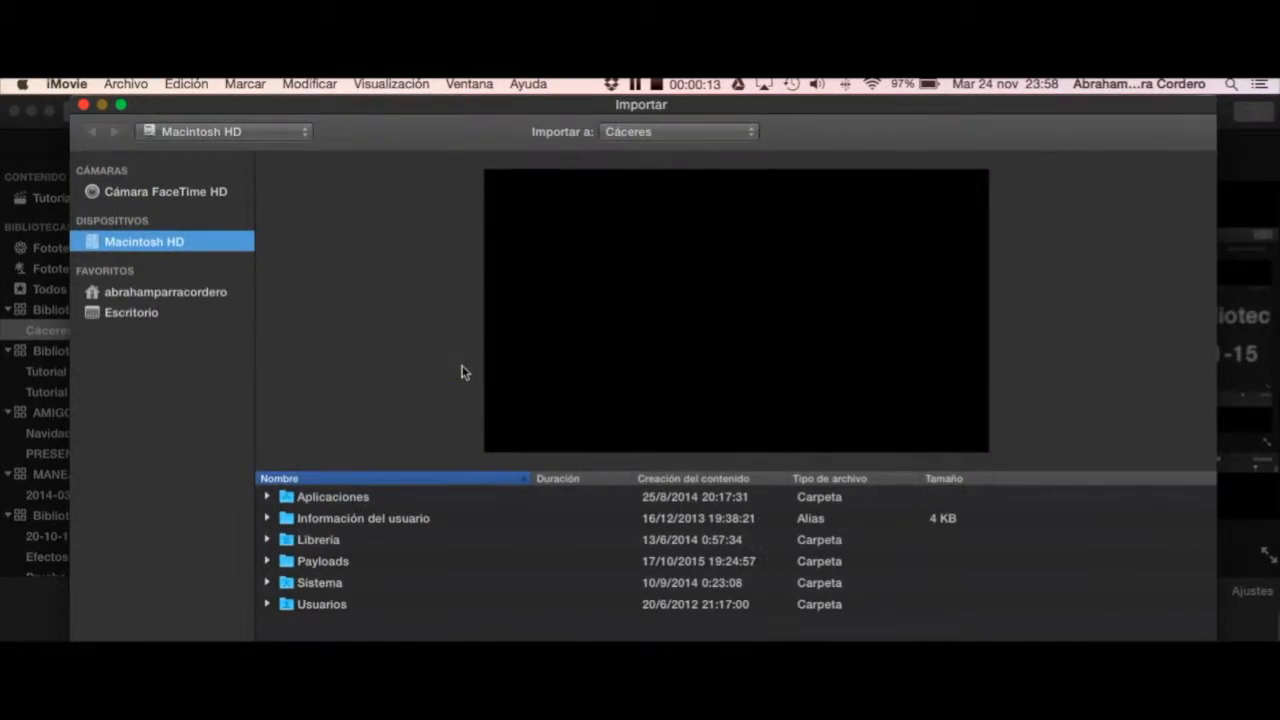
left_click(165, 291)
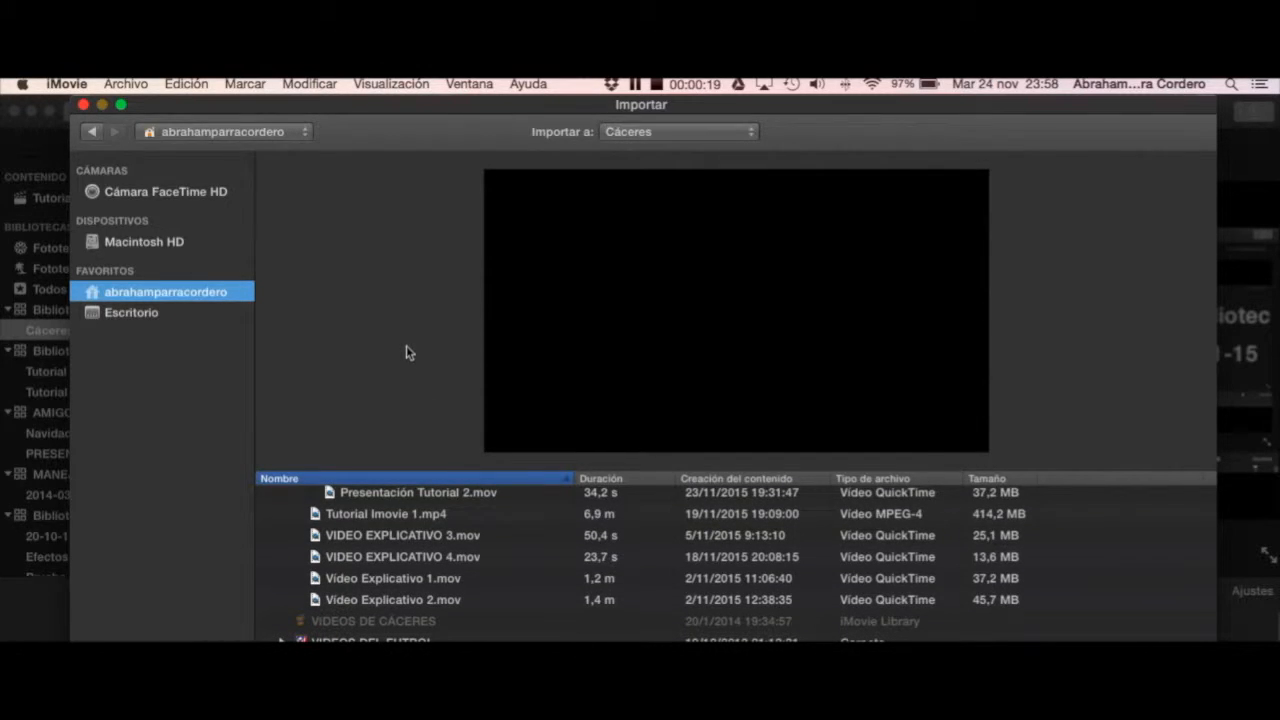
mouse_move(428, 376)
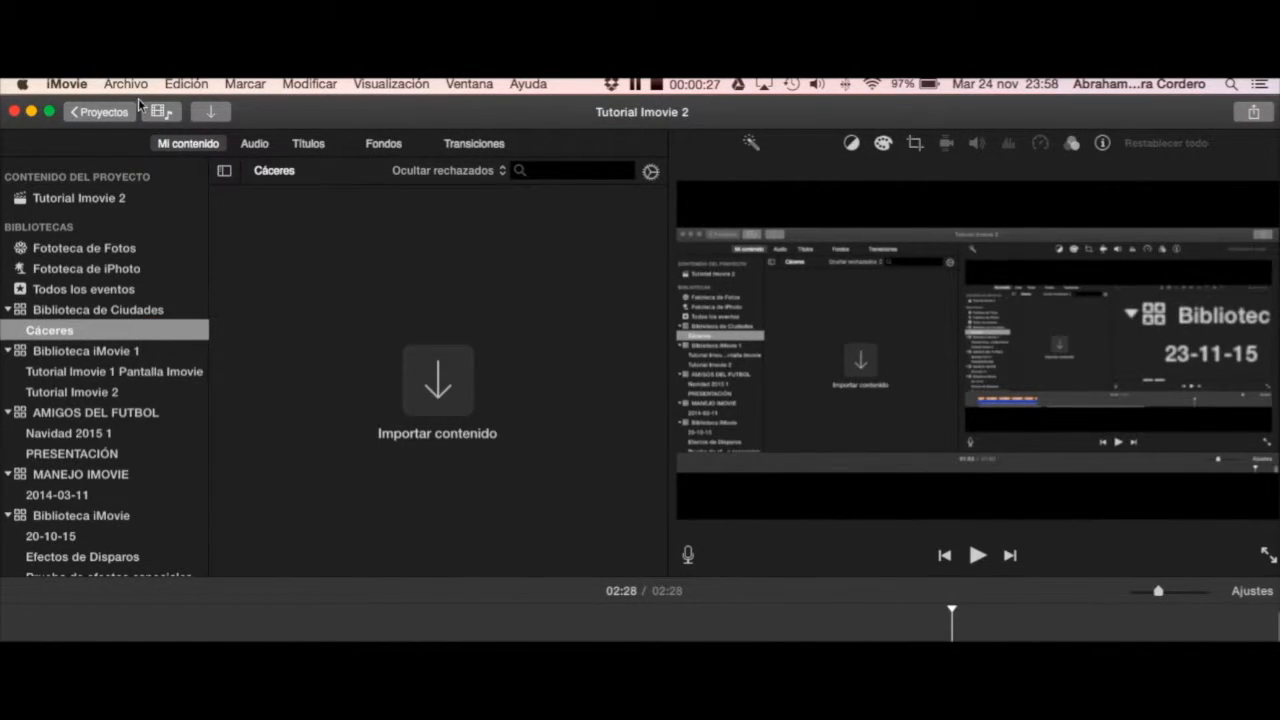
left_click(125, 83)
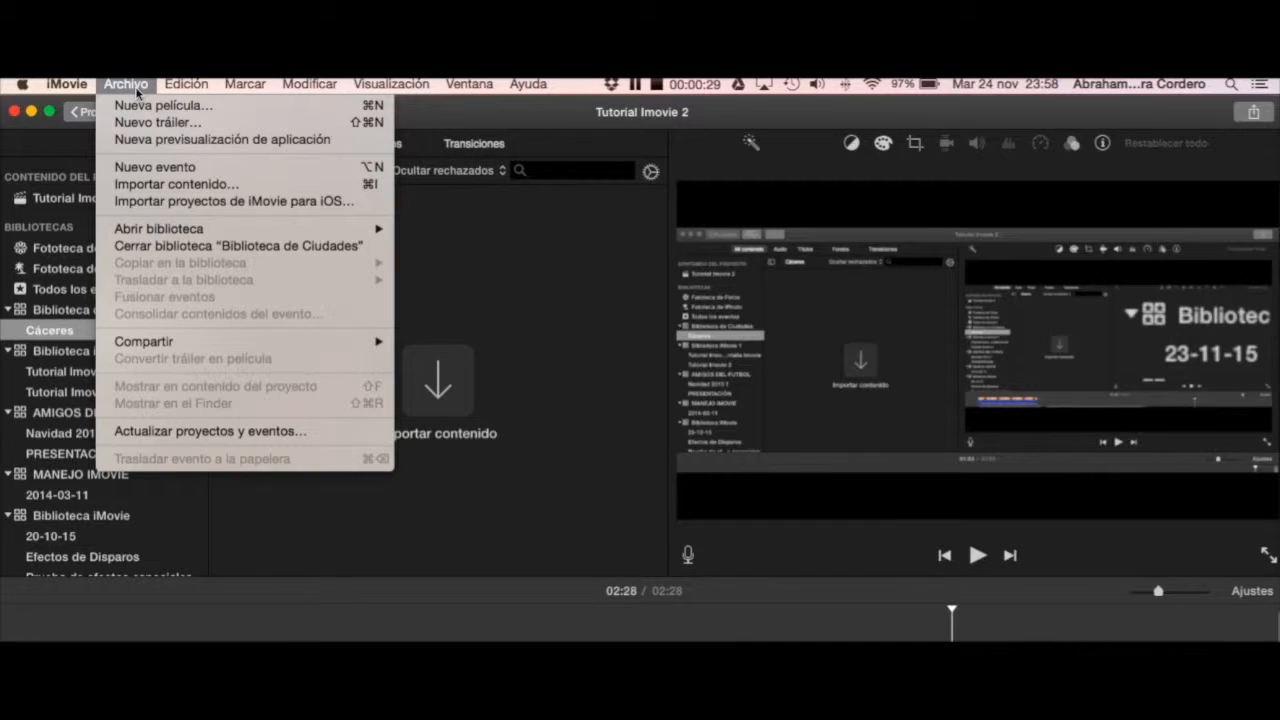
left_click(157, 122)
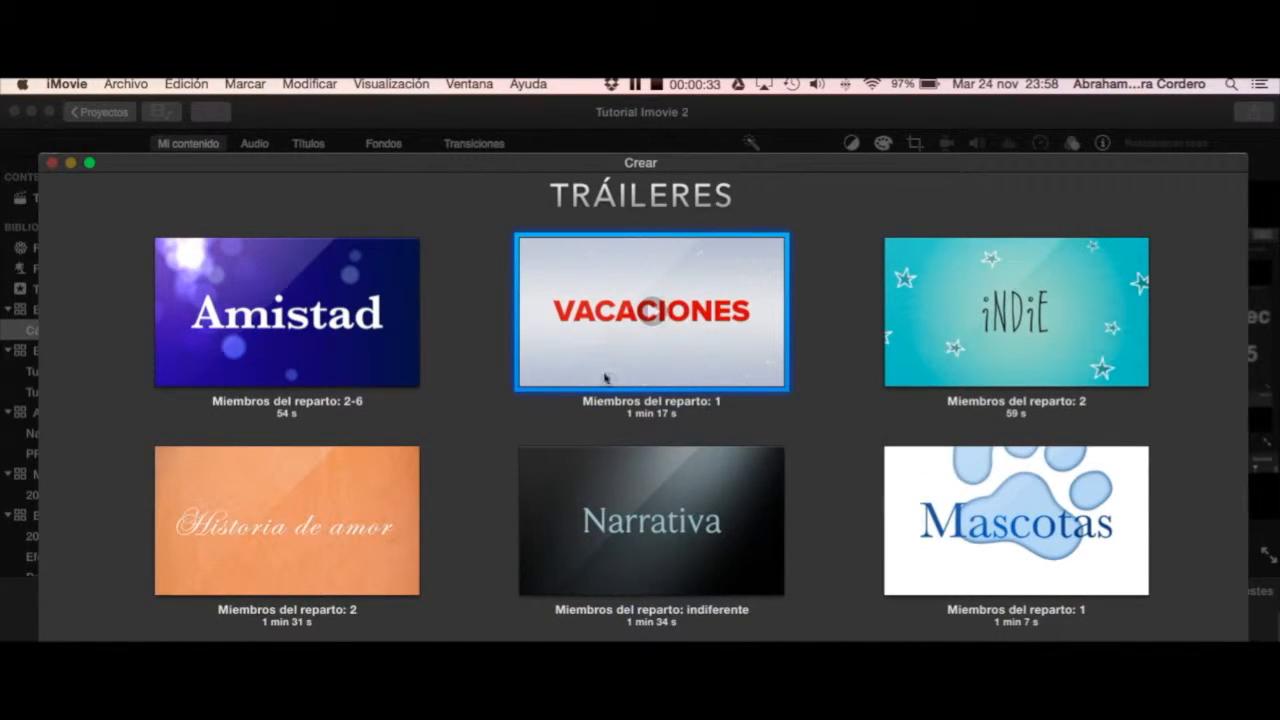
scroll("down", 3)
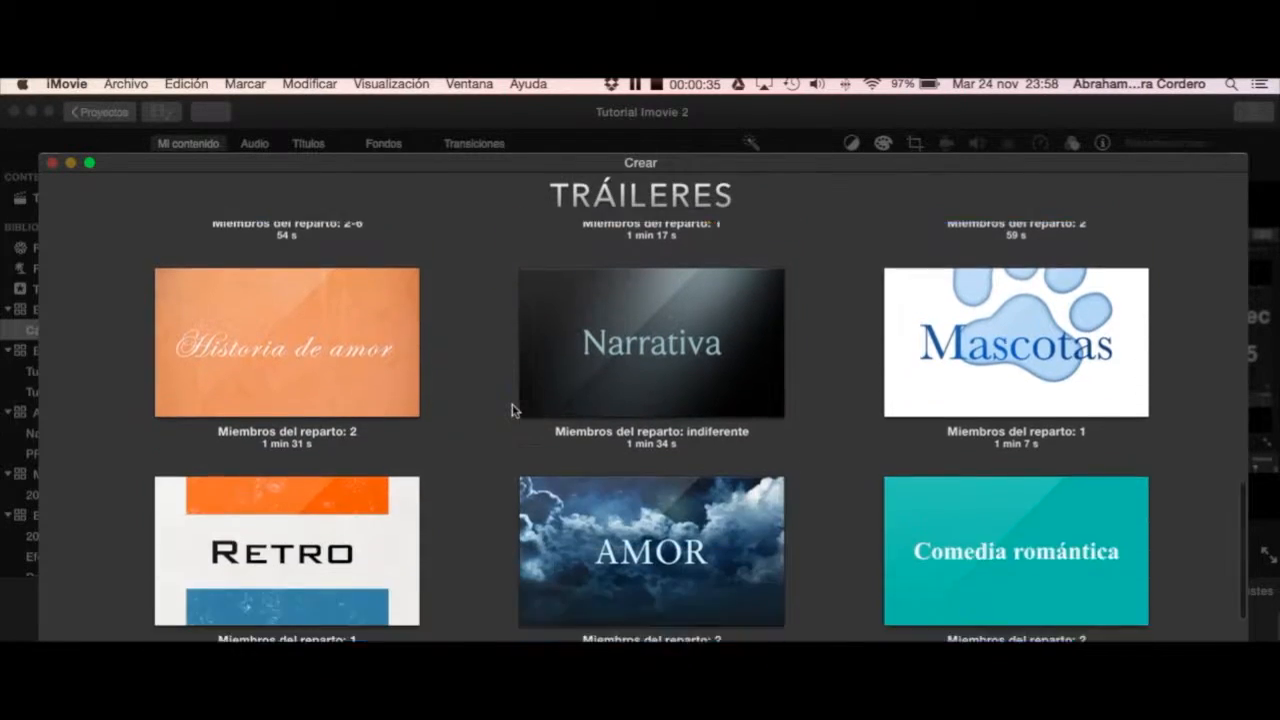
scroll("down", 3)
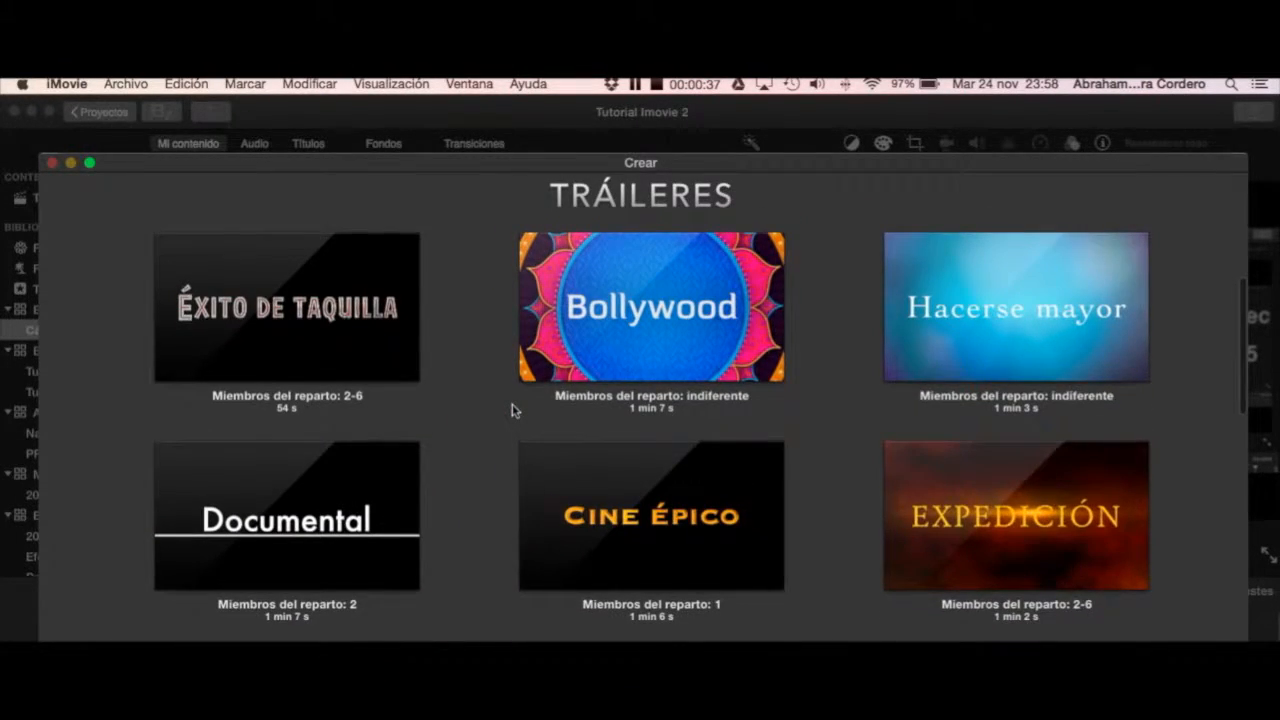
scroll("down", 3)
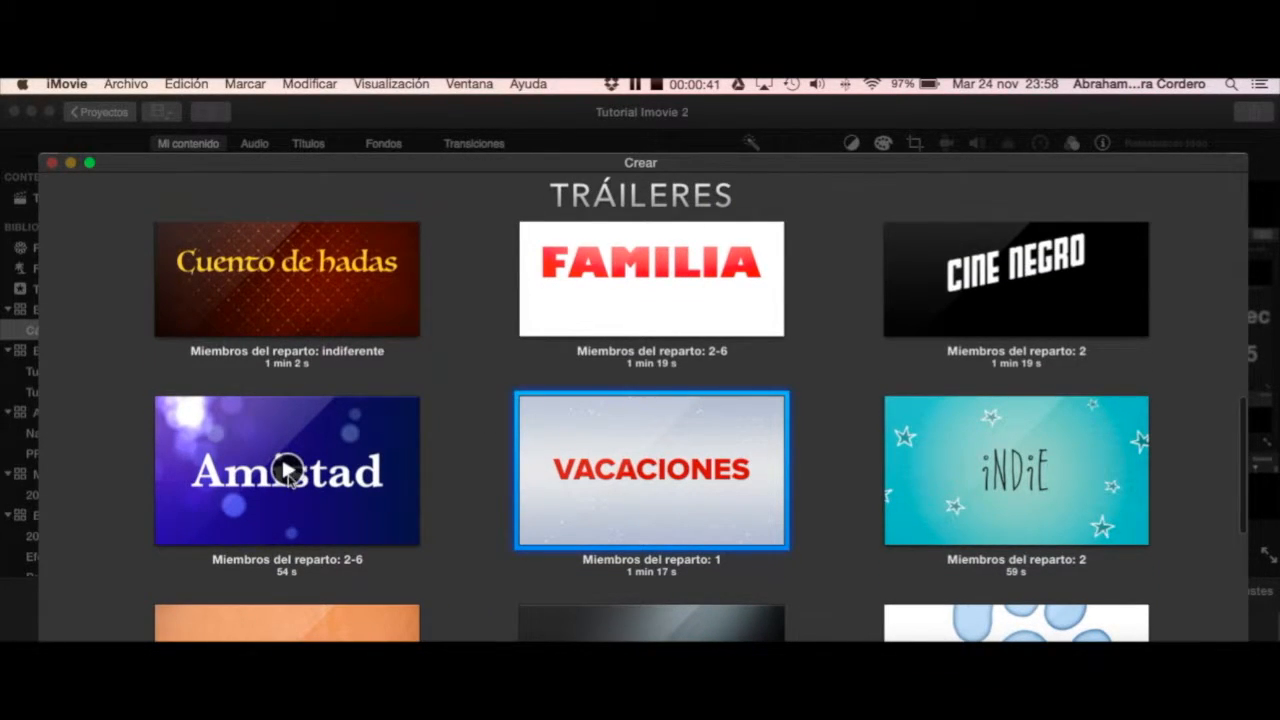
left_click(286, 470)
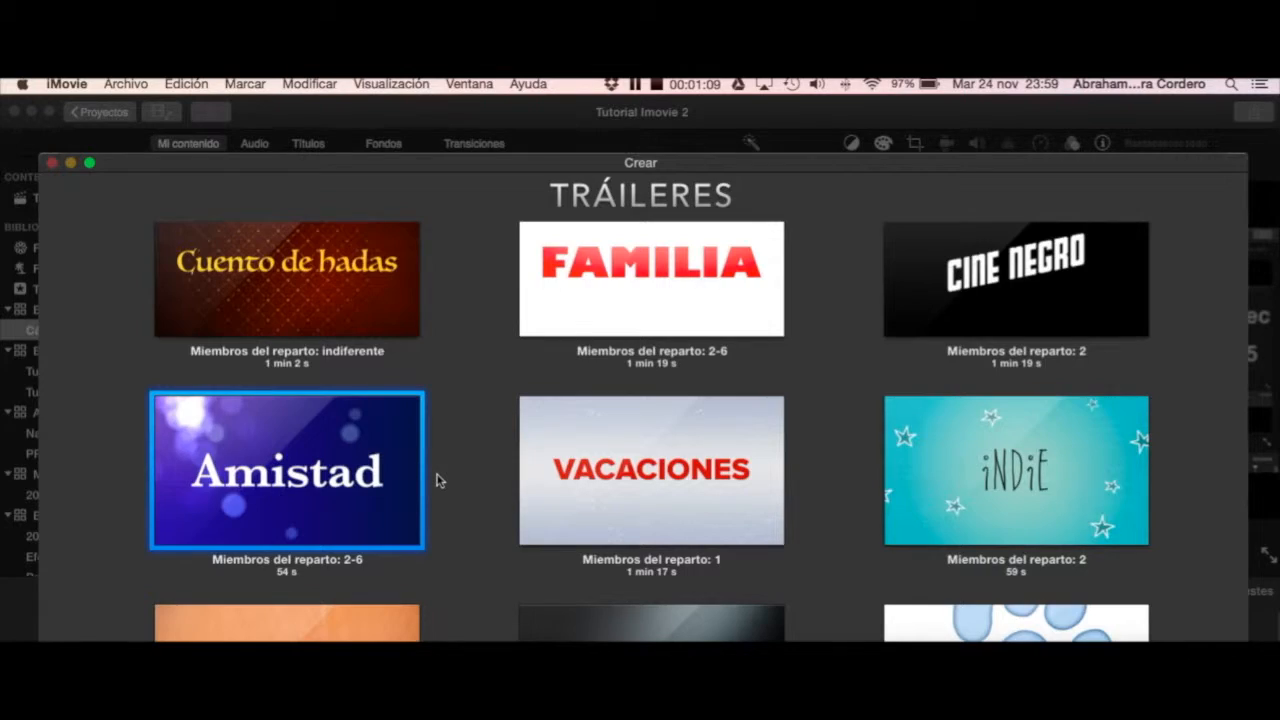
scroll("down", 3)
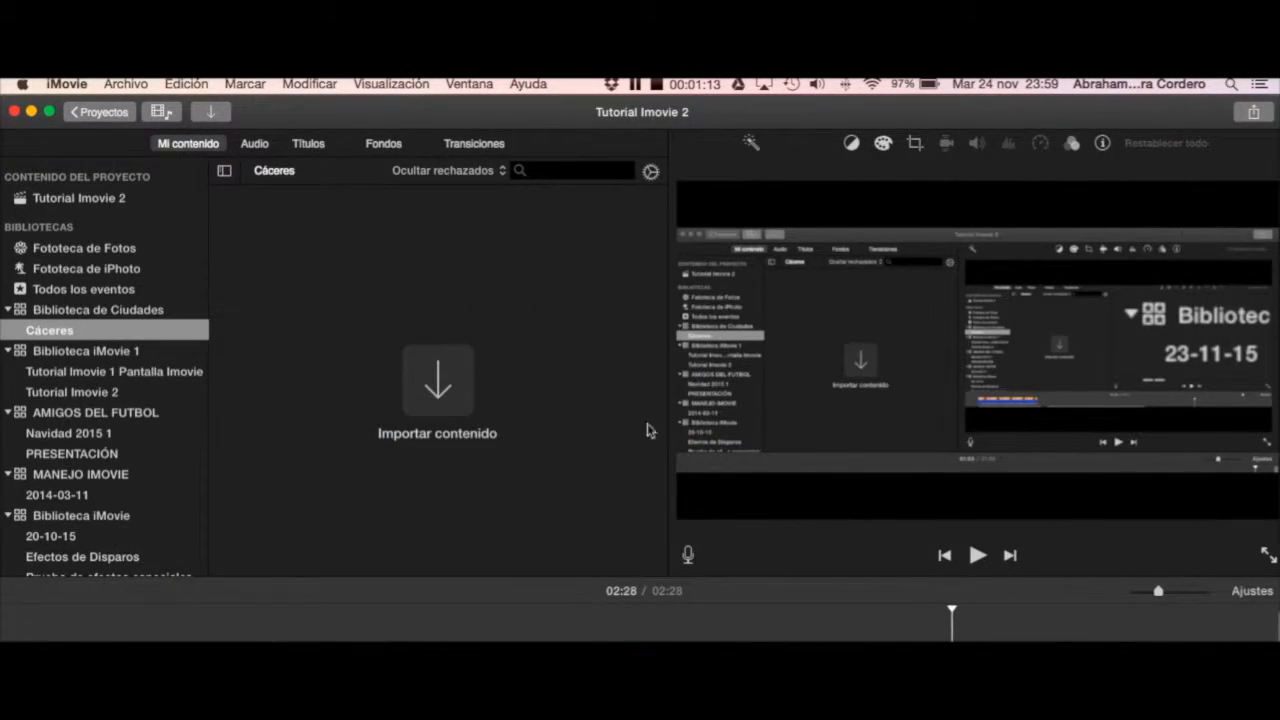
Start a new movie, preview the Alegre and Álbum de recortes themes, then choose Ningún tema.
left_click(125, 83)
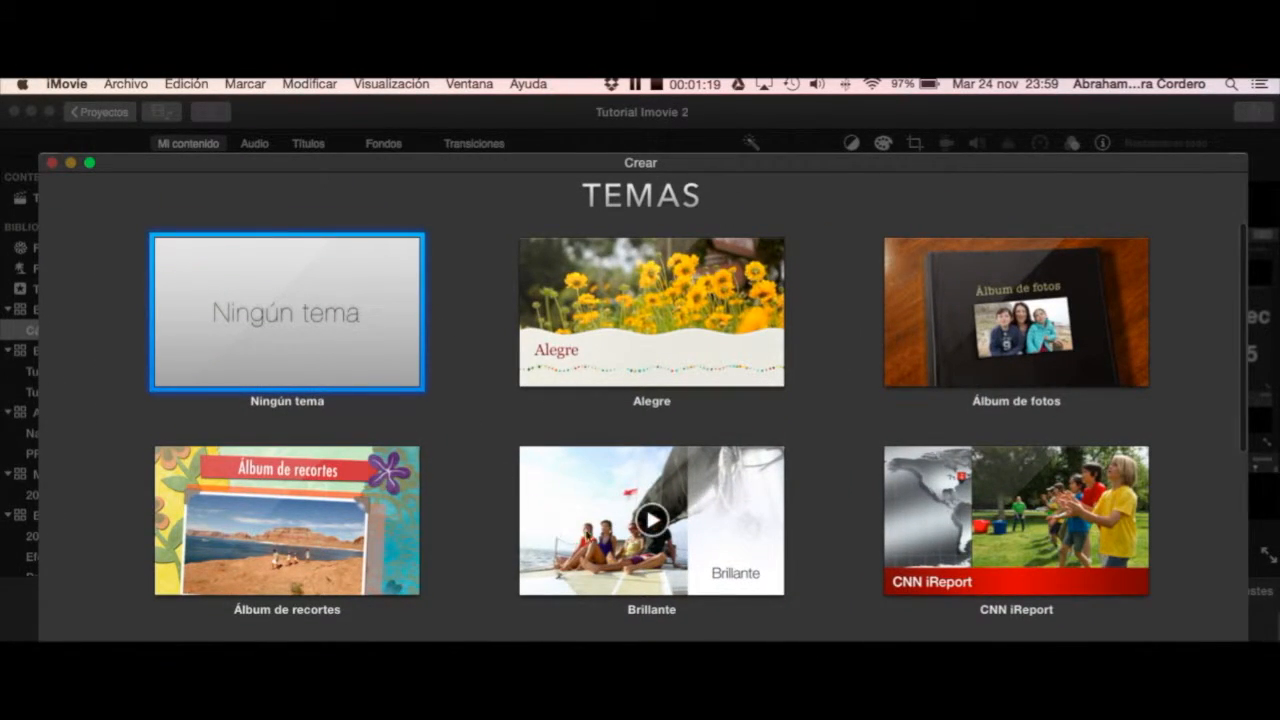
left_click(651, 311)
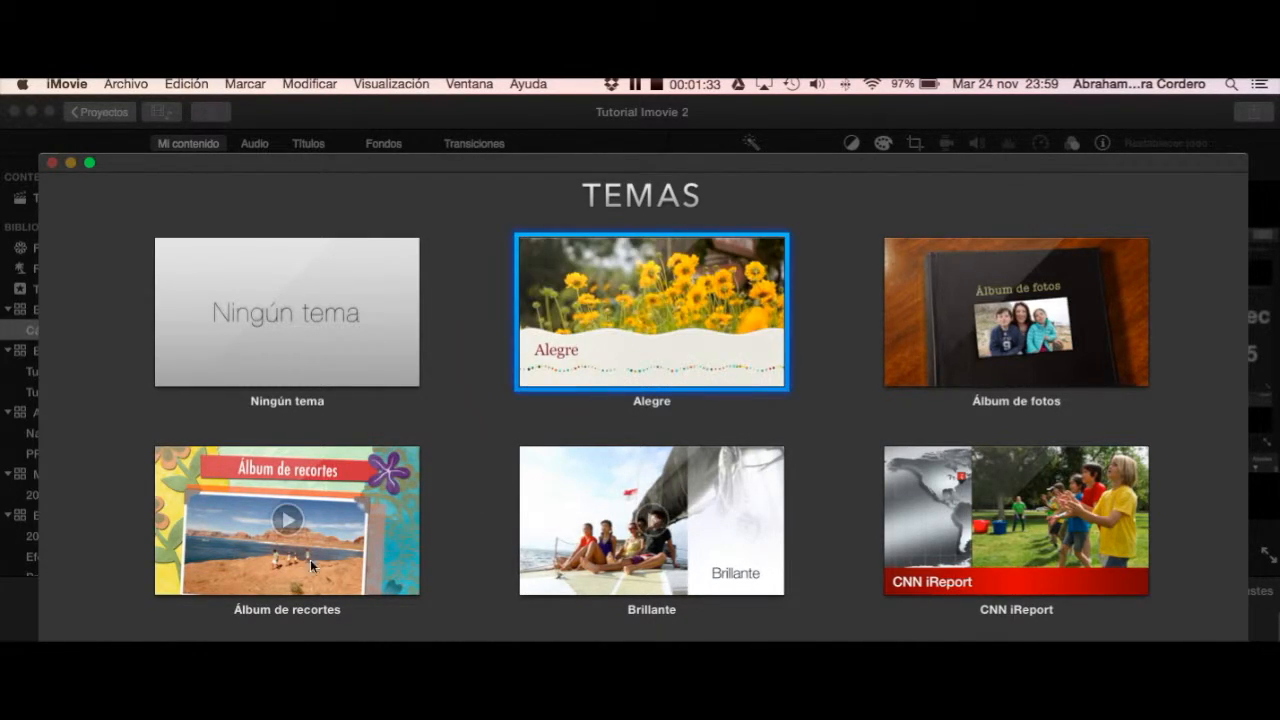
left_click(287, 520)
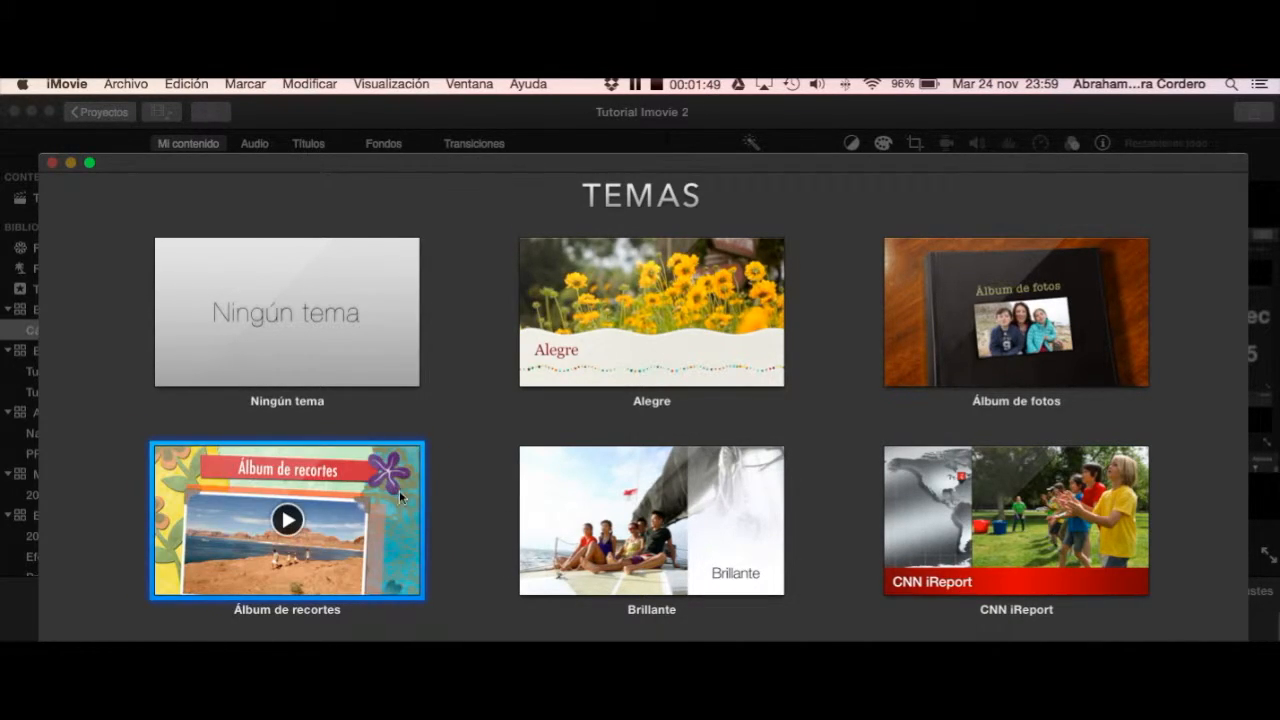
mouse_move(266, 318)
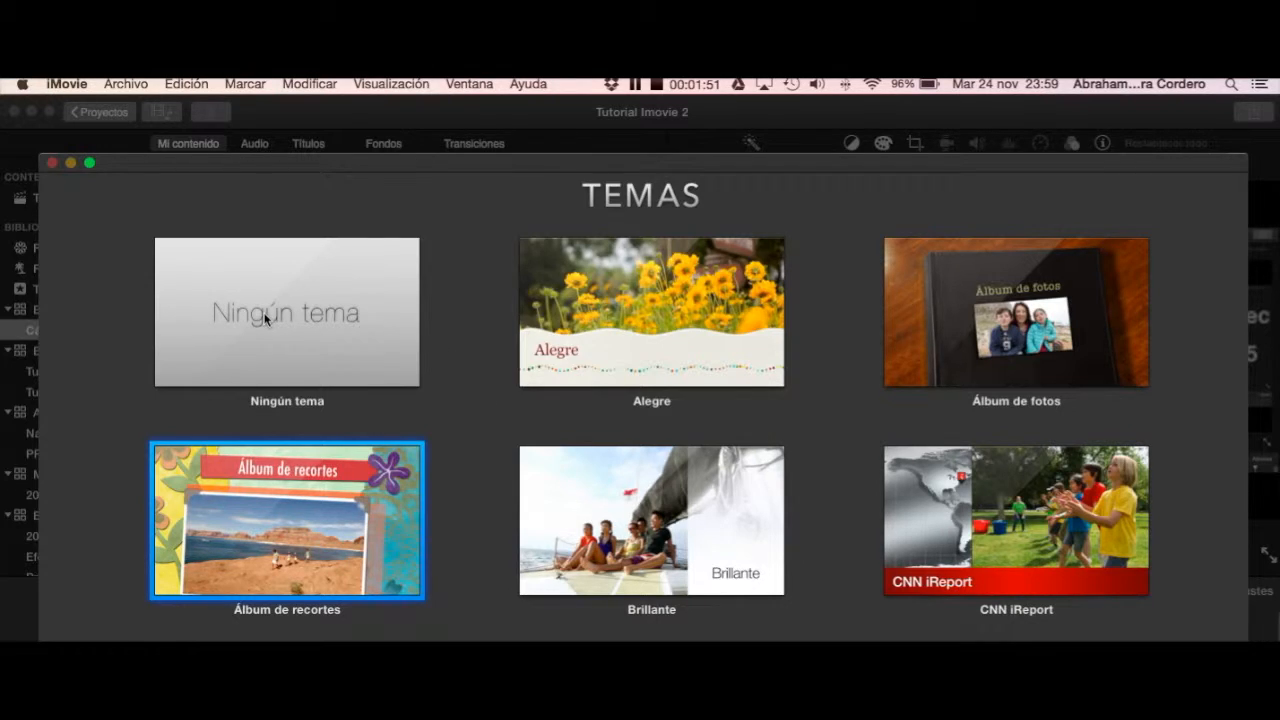
left_click(287, 312)
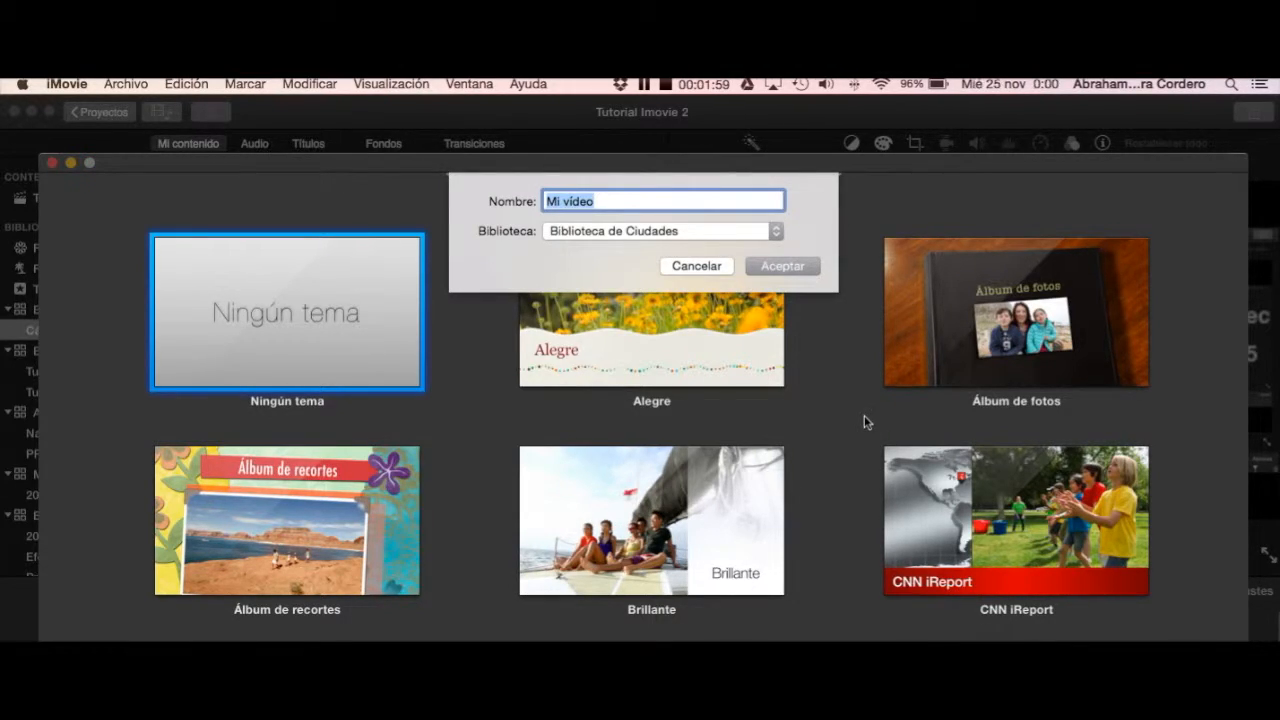
Name the new movie 'Cáceres1' in Biblioteca de Ciudades and confirm.
type("C")
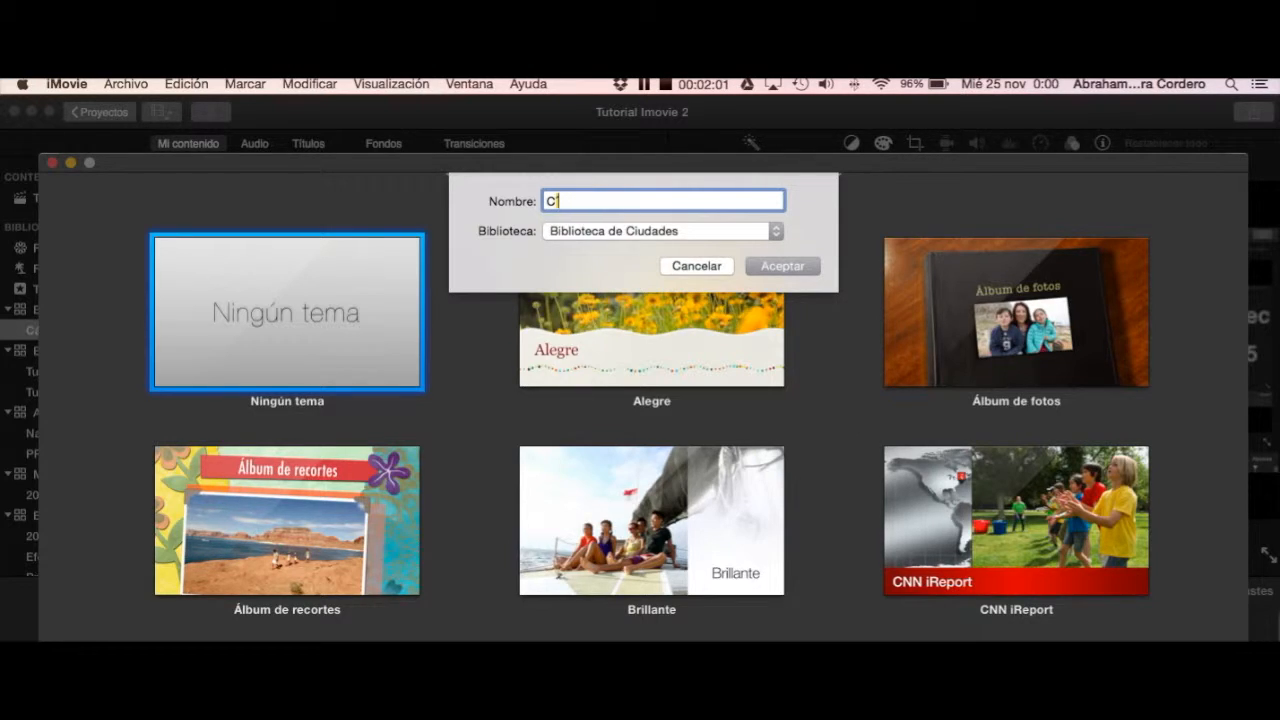
type("áceres1")
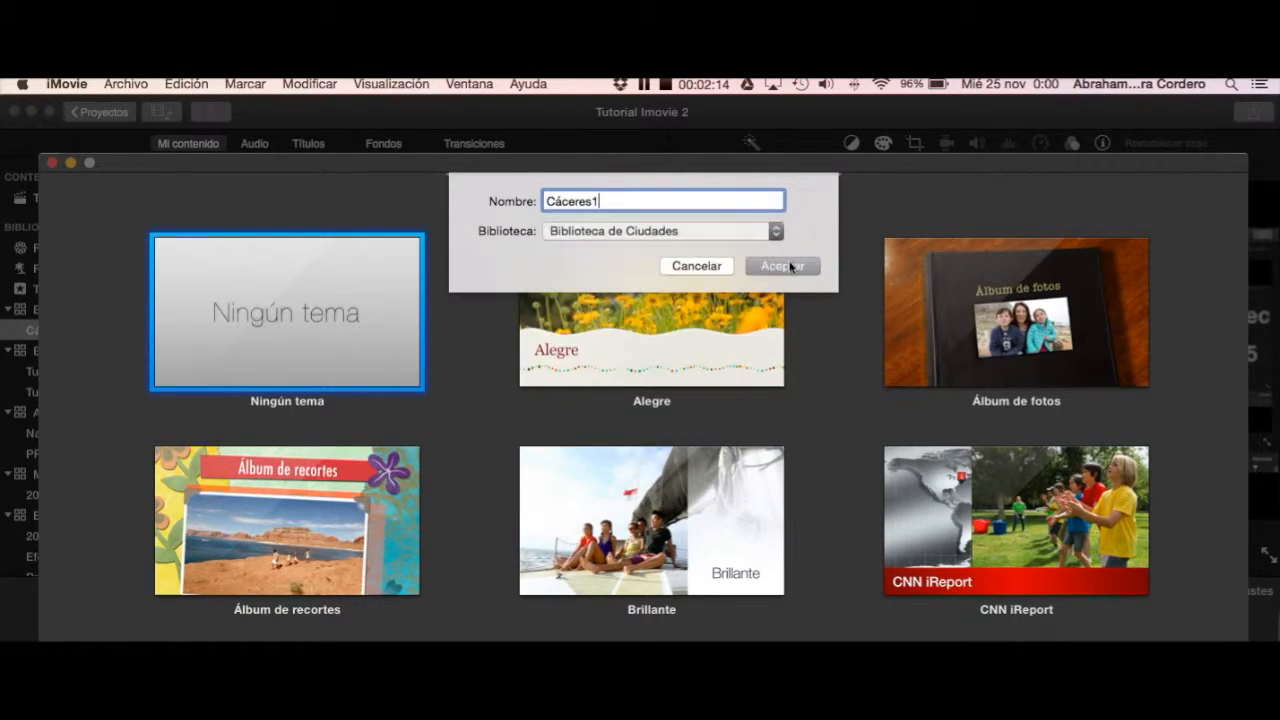
left_click(782, 265)
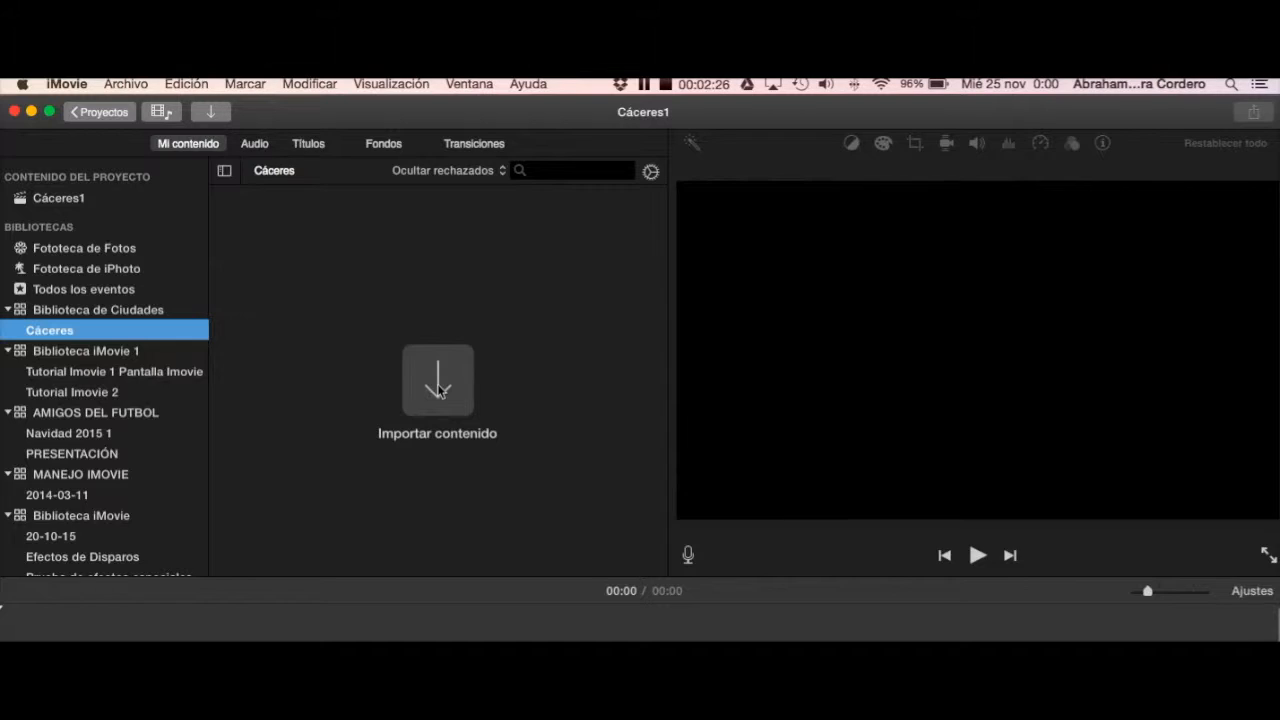
Select Cáceres1's project content and open the import window for it.
left_click(58, 197)
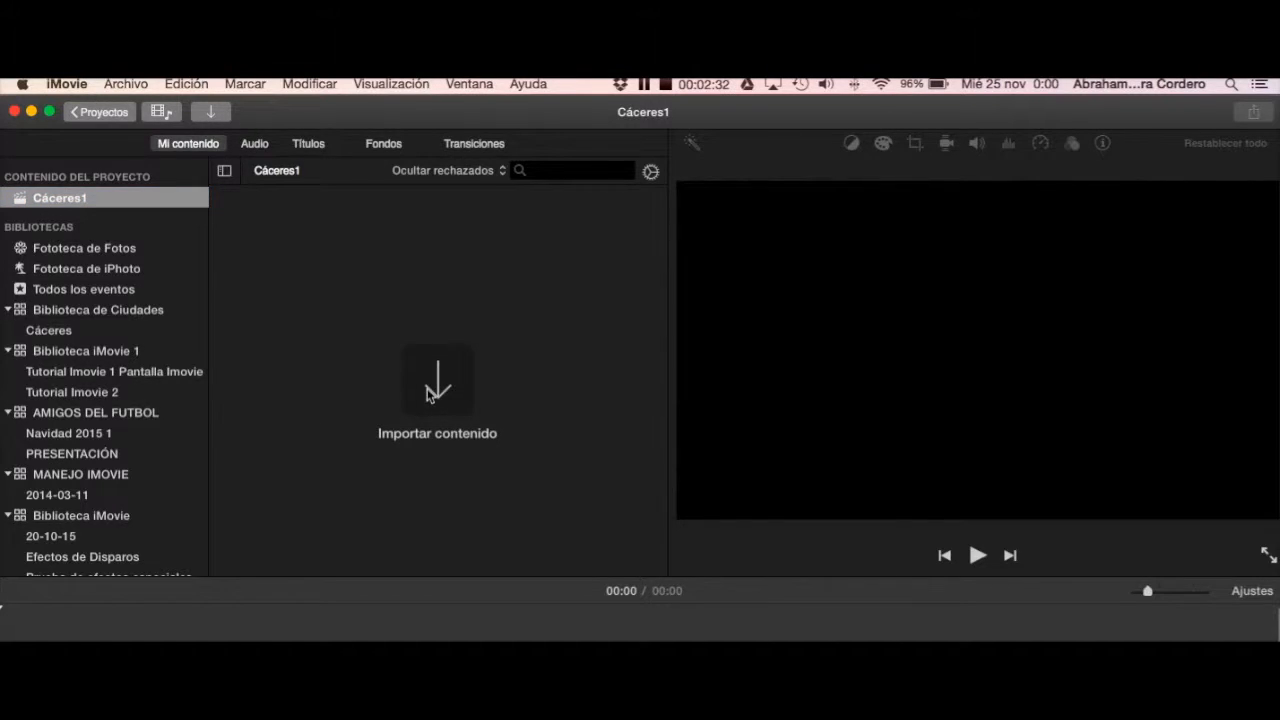
left_click(437, 380)
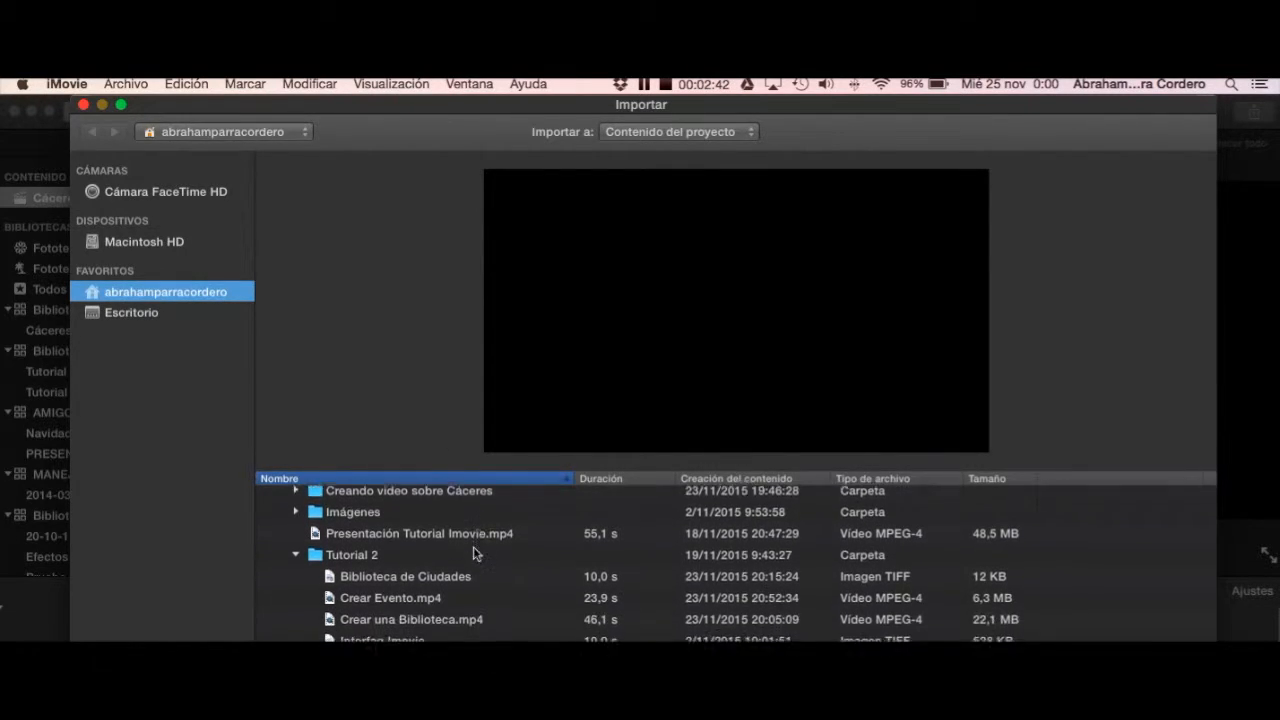
Import the Cáceres photos from the 'Creando video sobre Cáceres' folder into Cáceres1.
scroll("down", 3)
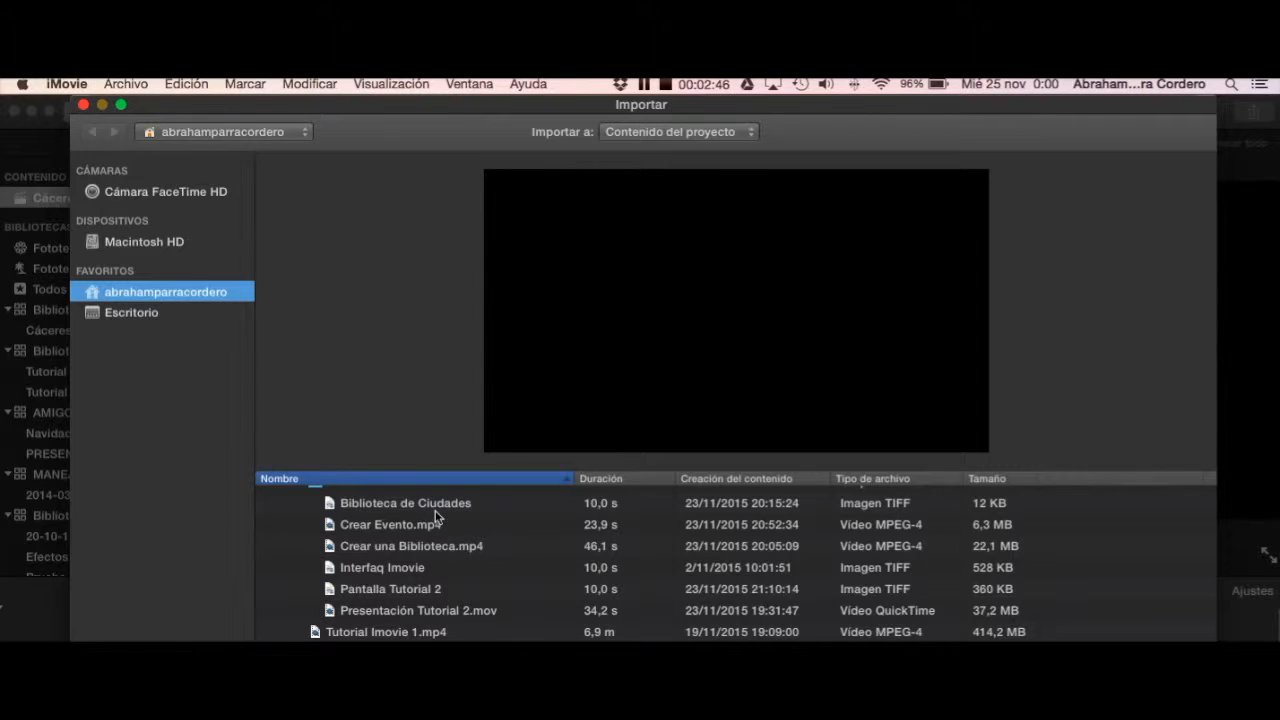
left_click(405, 503)
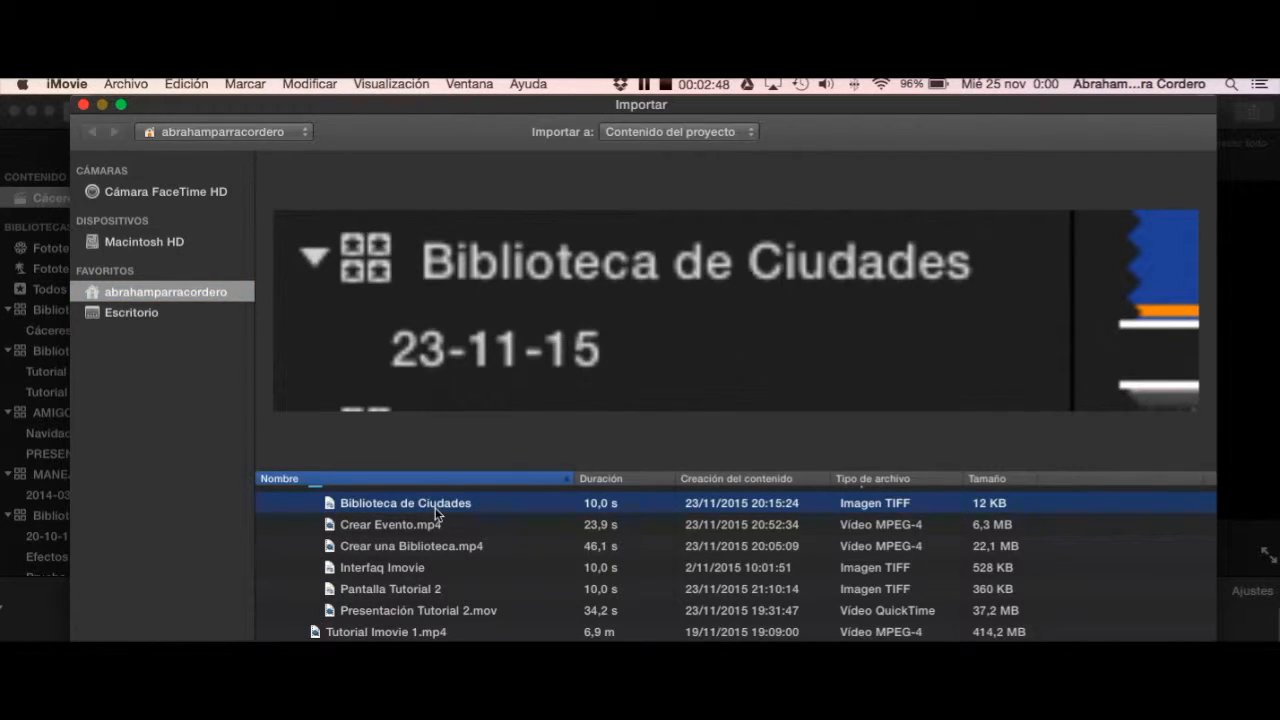
scroll("down", 3)
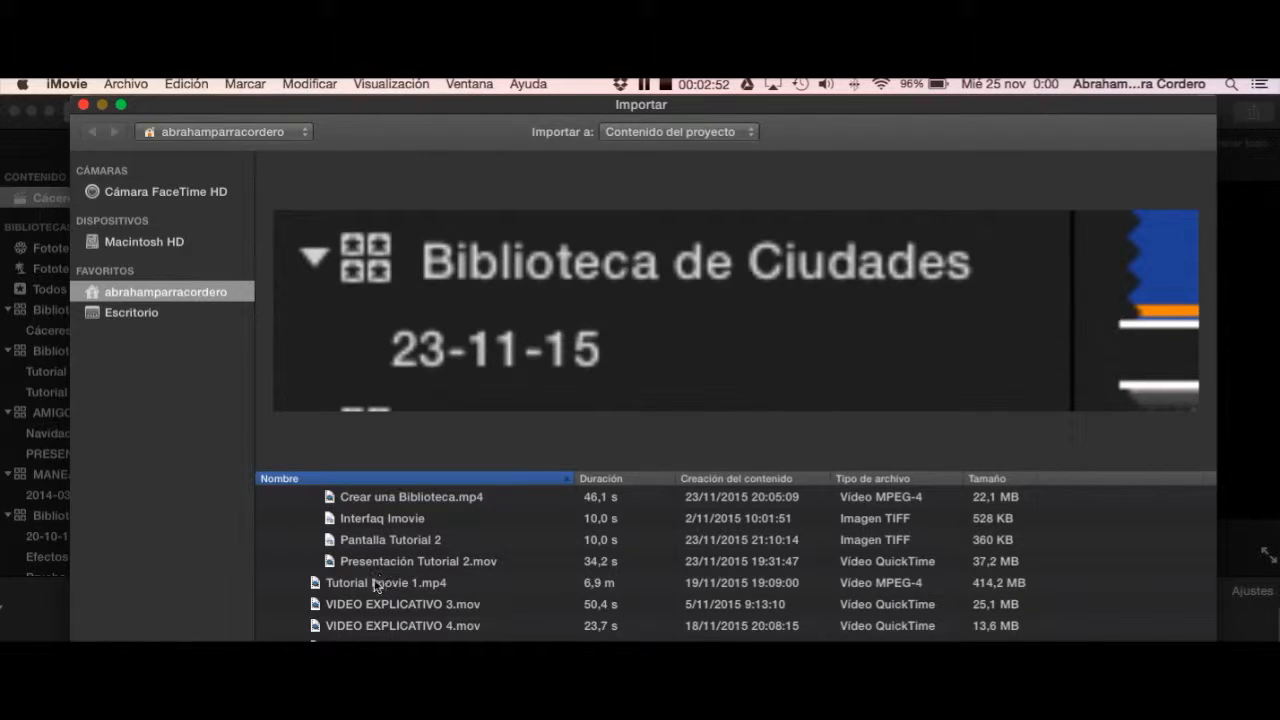
mouse_move(308, 527)
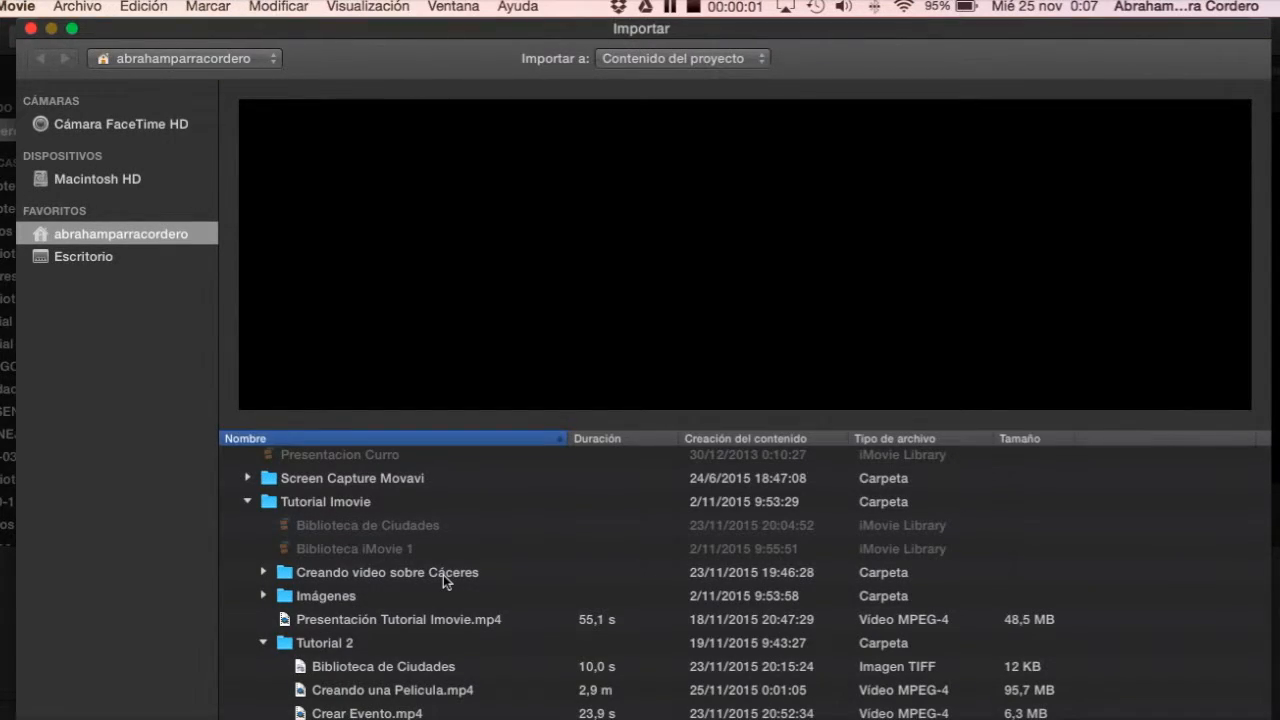
left_click(387, 572)
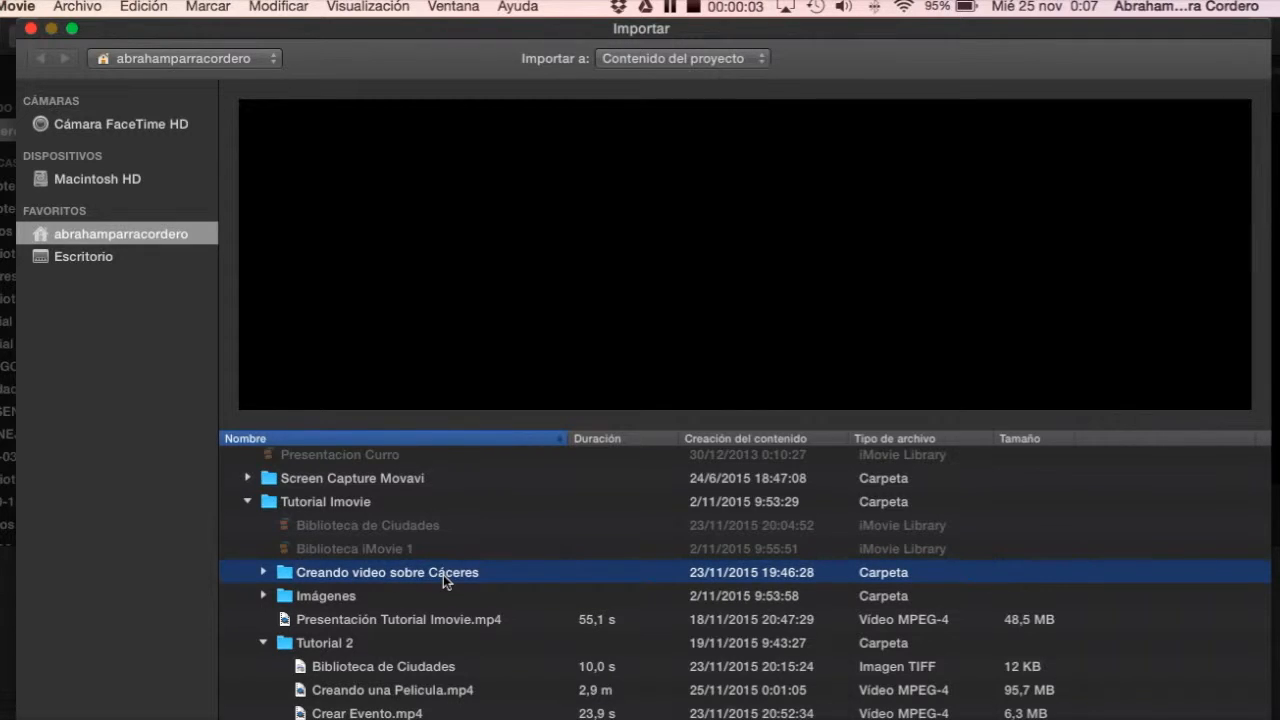
left_click(263, 572)
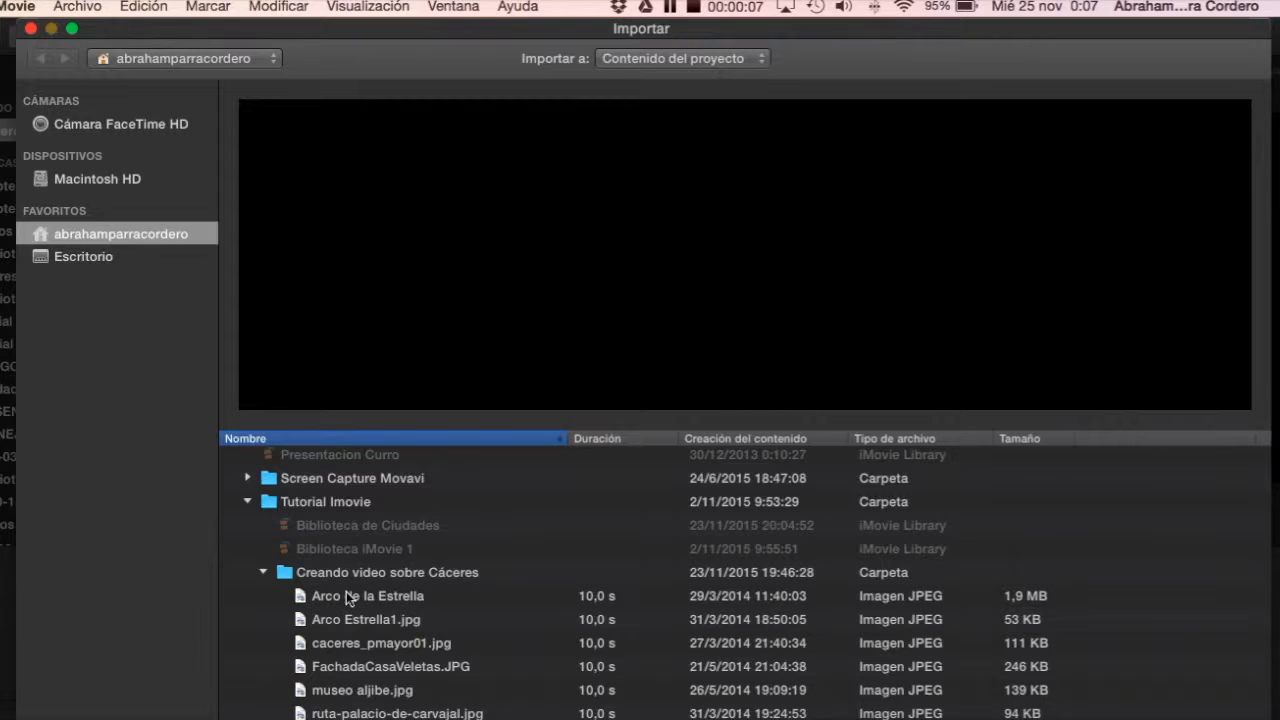
left_click(367, 595)
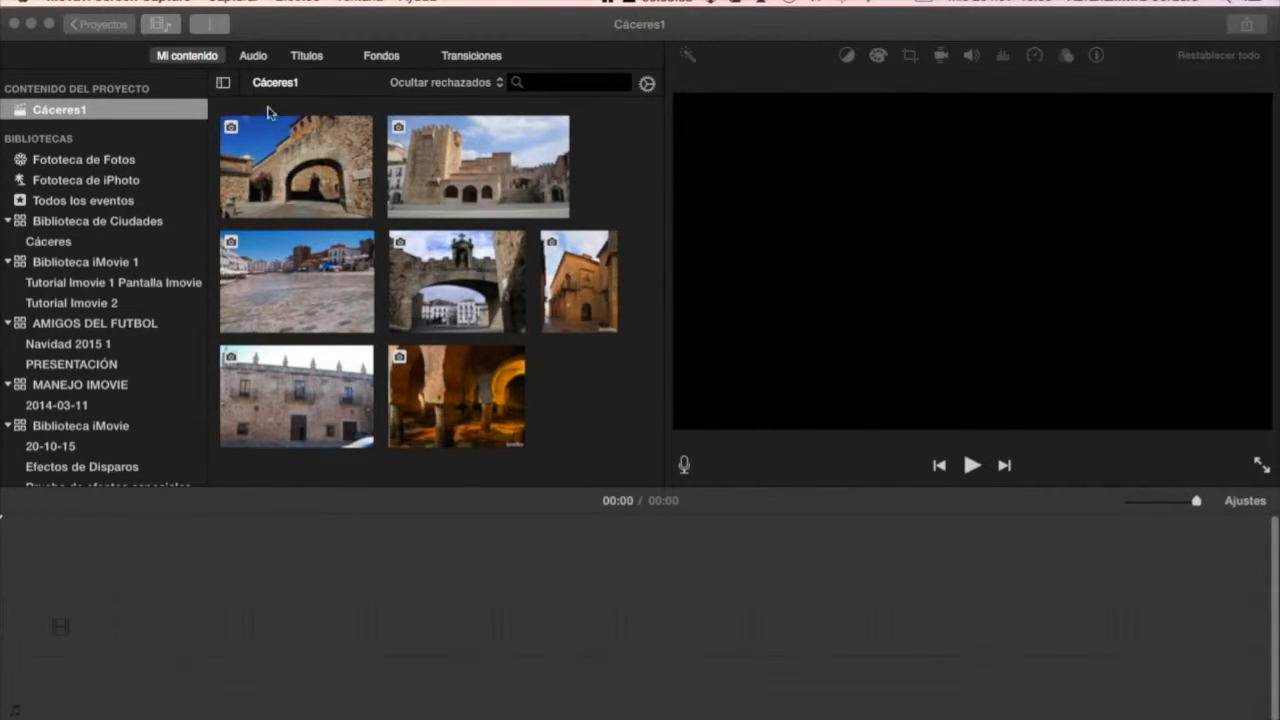
mouse_move(213, 30)
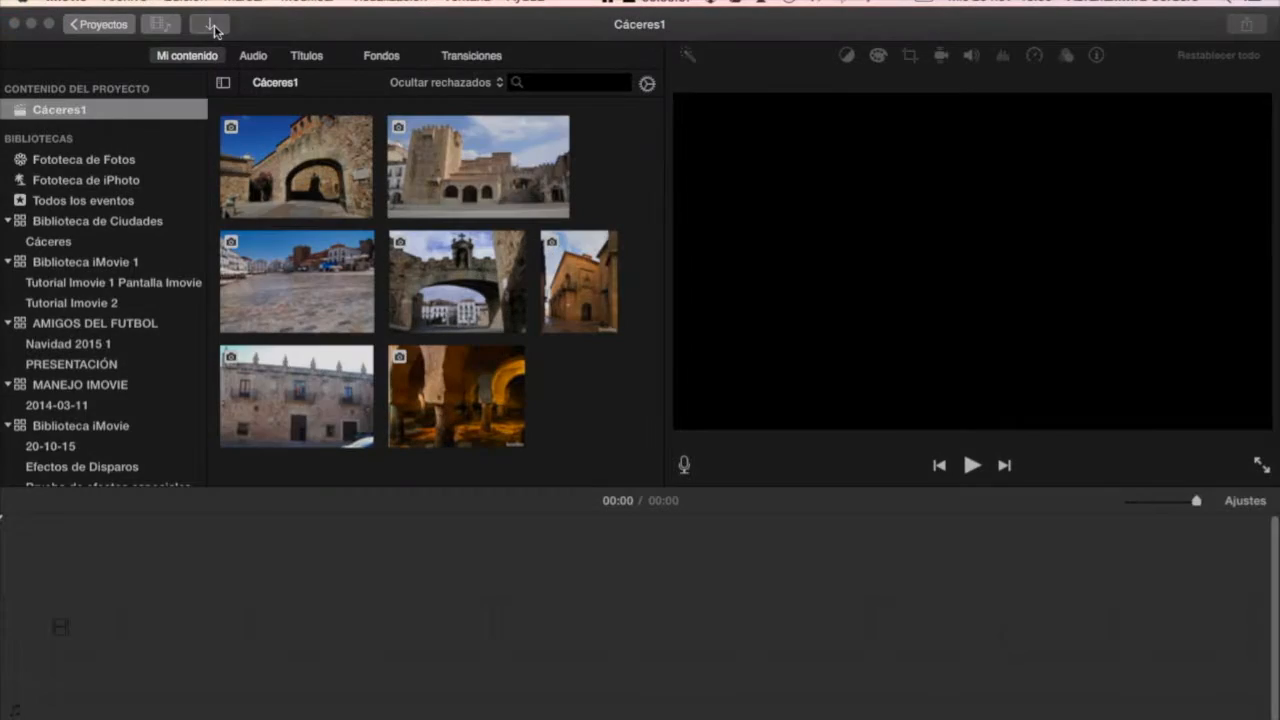
Import 'Video Presentacion Cáceres.mov' from the same folder into Cáceres1.
left_click(210, 24)
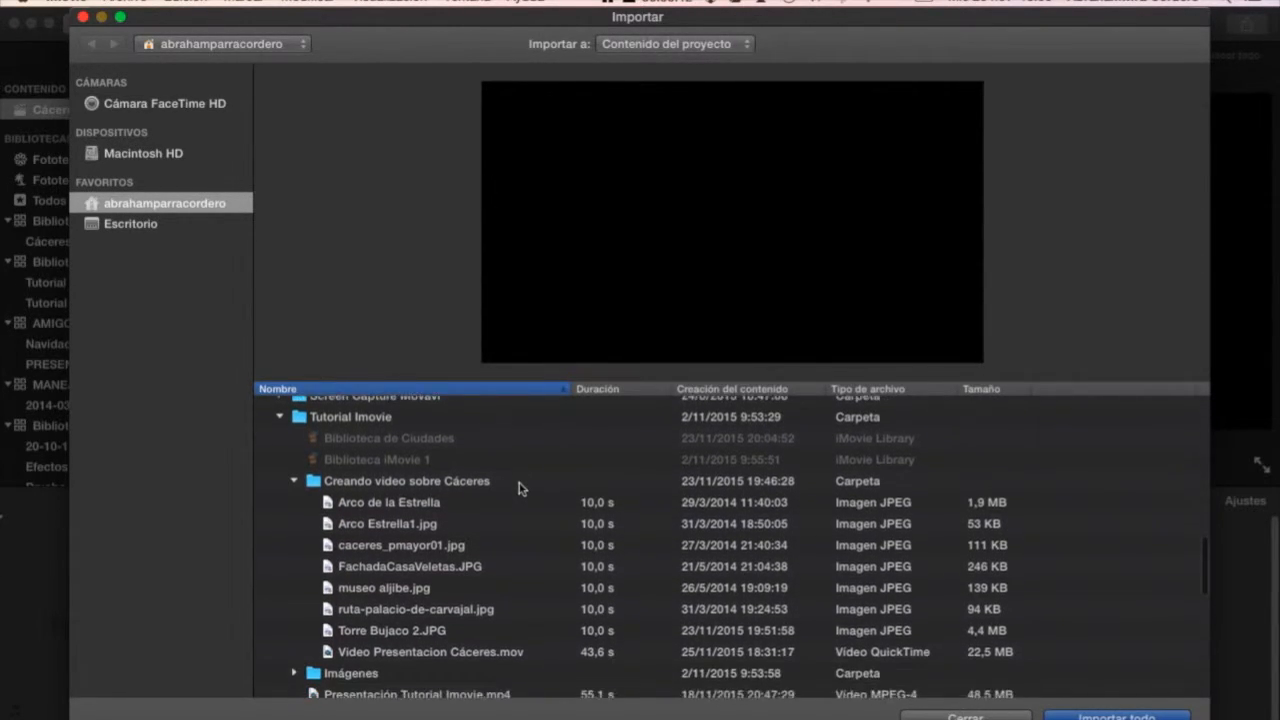
left_click(430, 571)
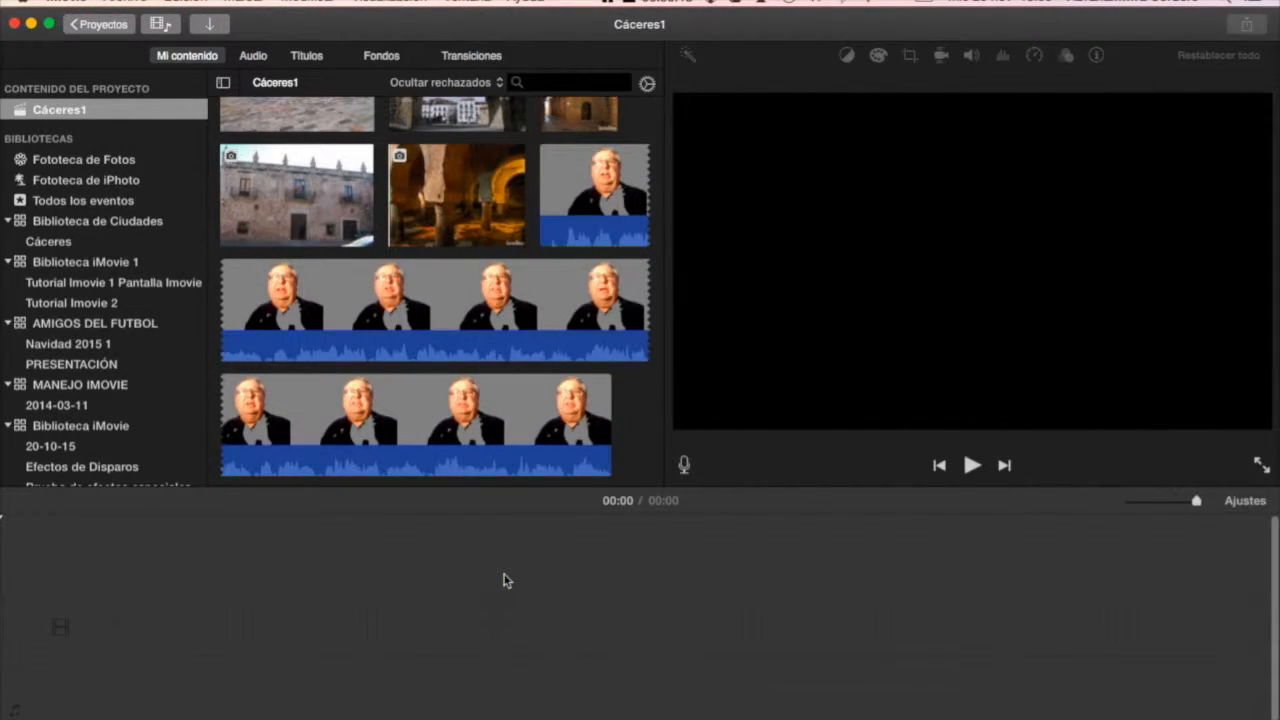
mouse_move(678, 458)
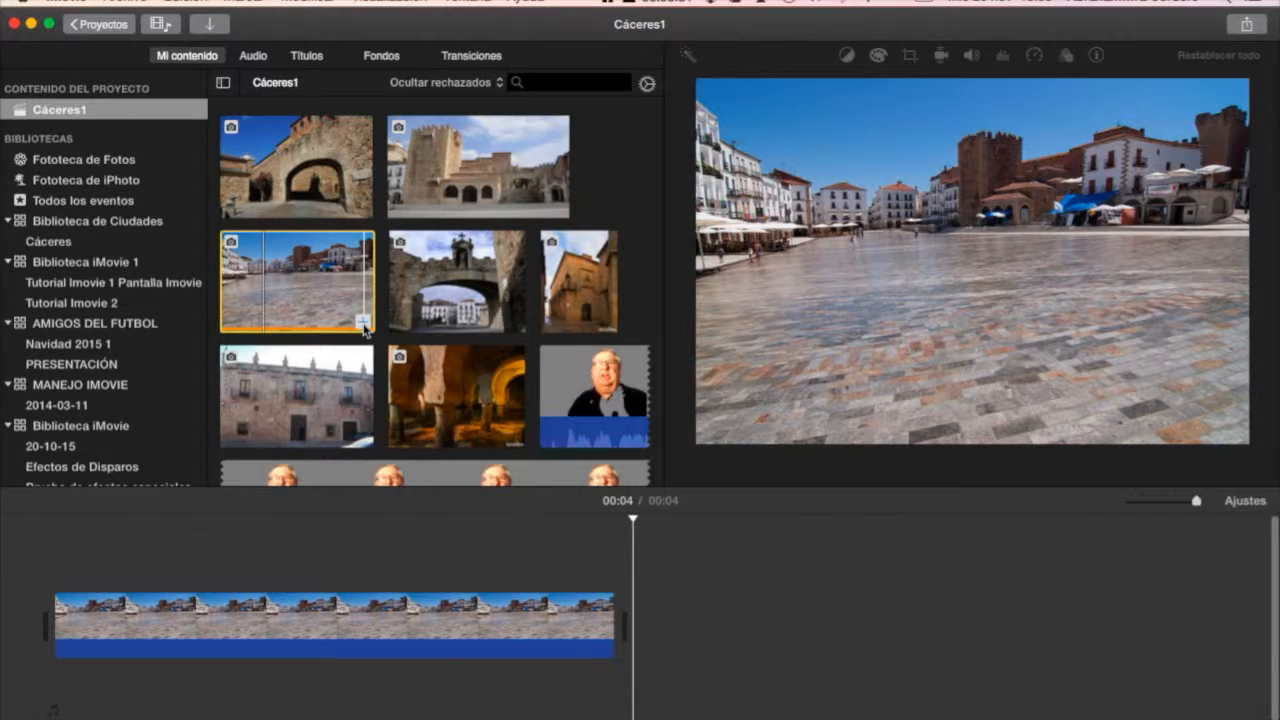
mouse_move(593, 400)
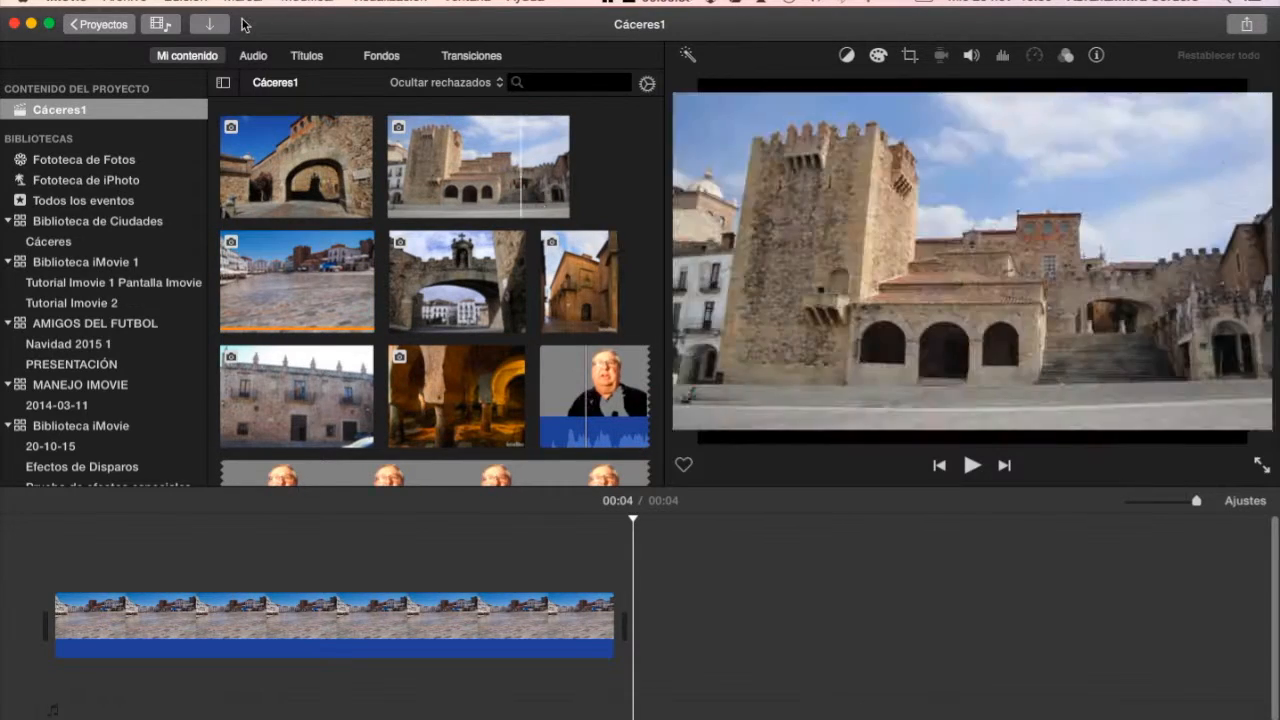
Place the presenter video at the timeline start, followed by the main square photo.
left_click(185, 2)
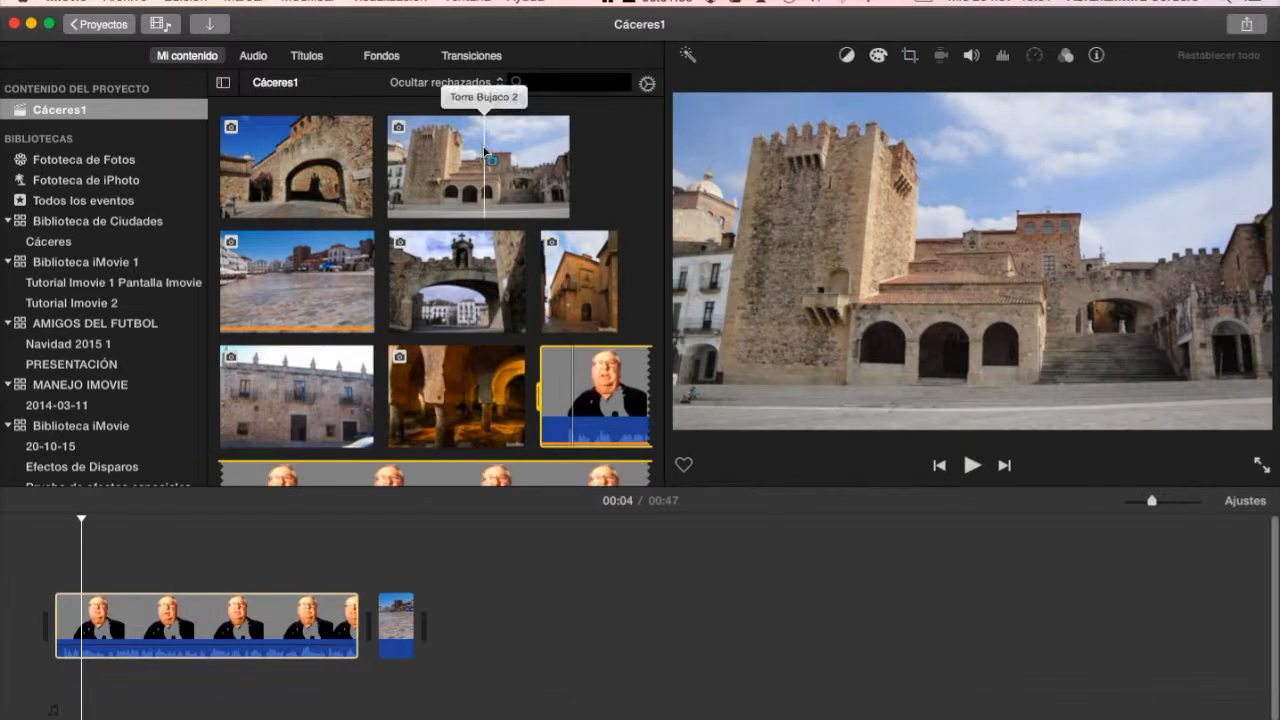
Append the Torre Bujaco, Arco de la Estrella, Arco Estrella1 and Palacio de Carvajal photos.
left_click(477, 166)
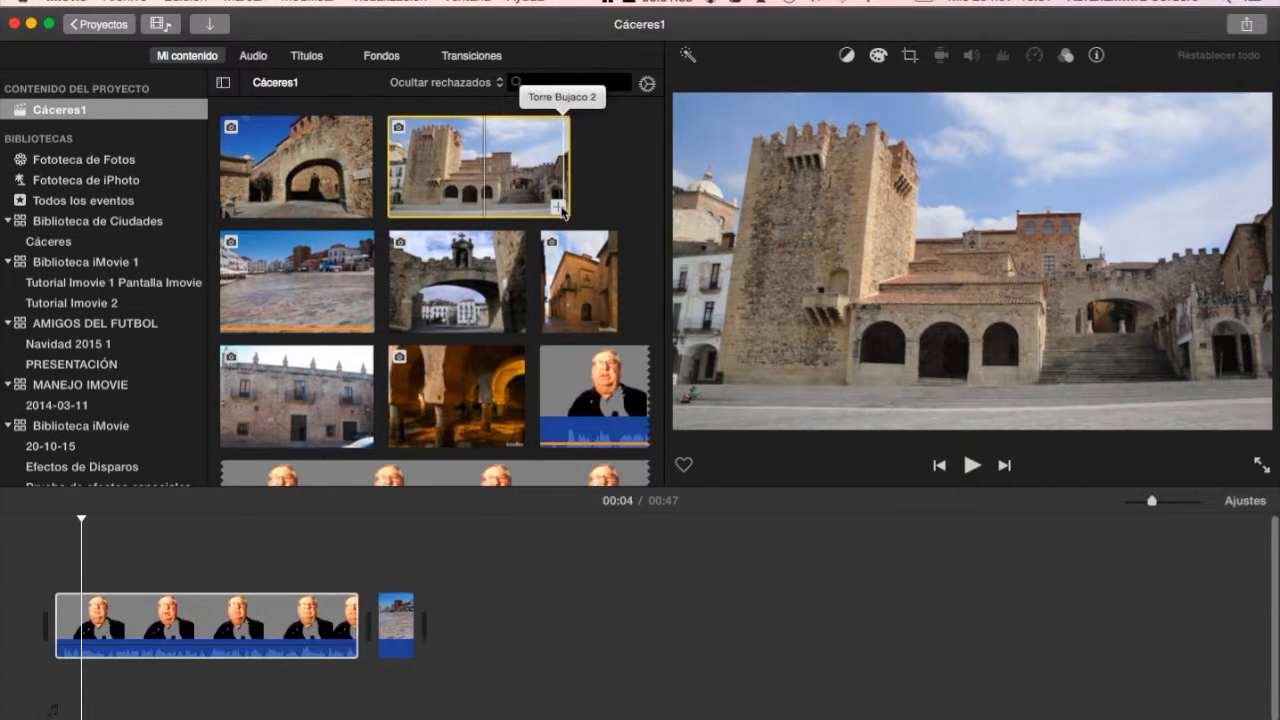
mouse_move(561, 212)
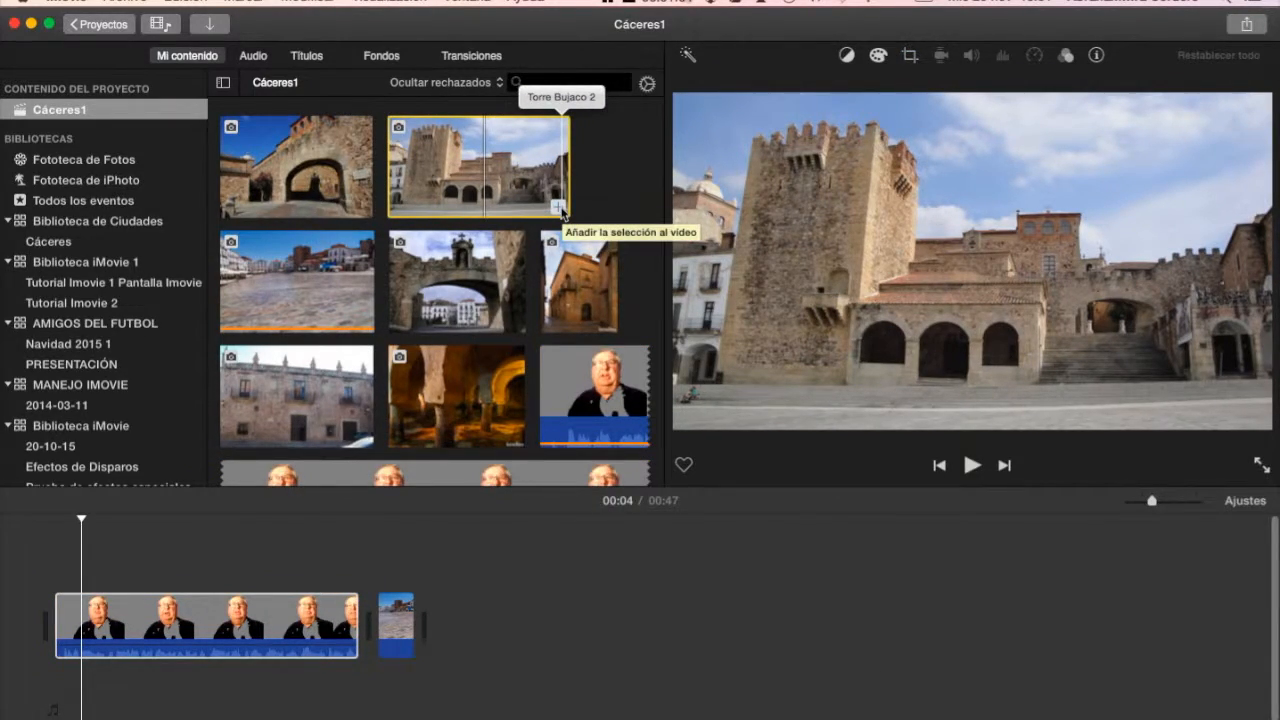
left_click(557, 208)
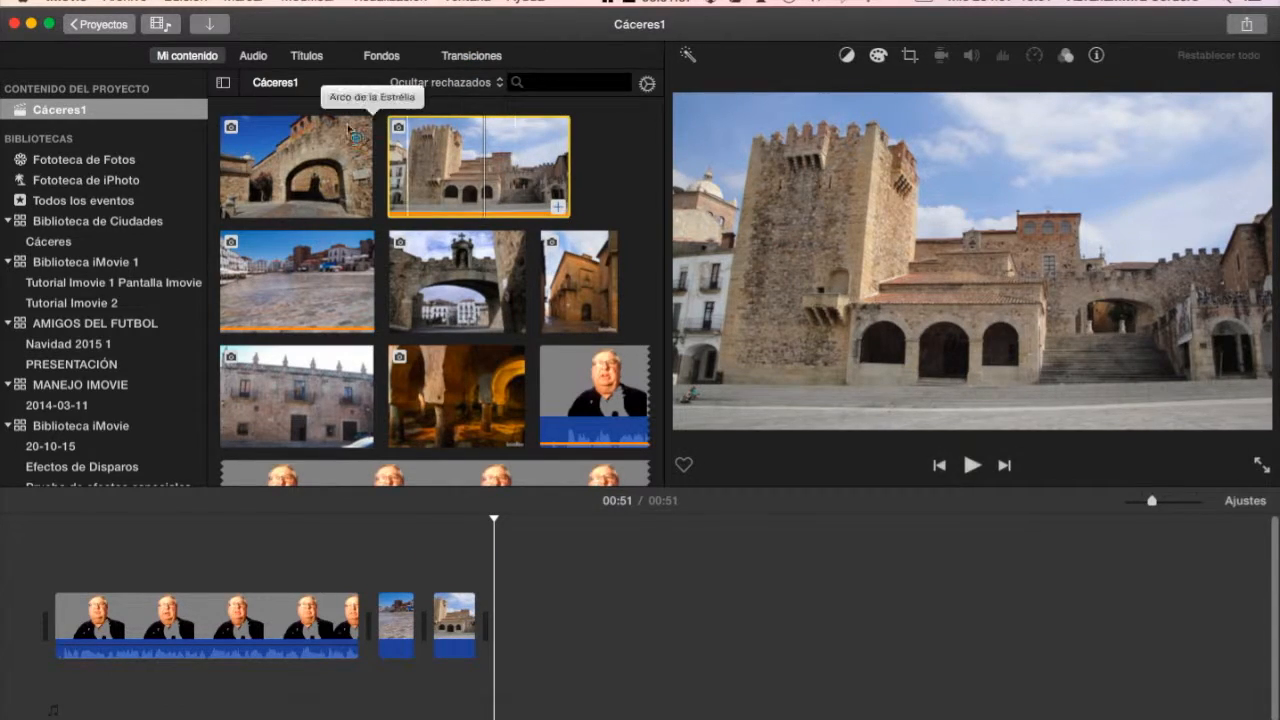
left_click(296, 167)
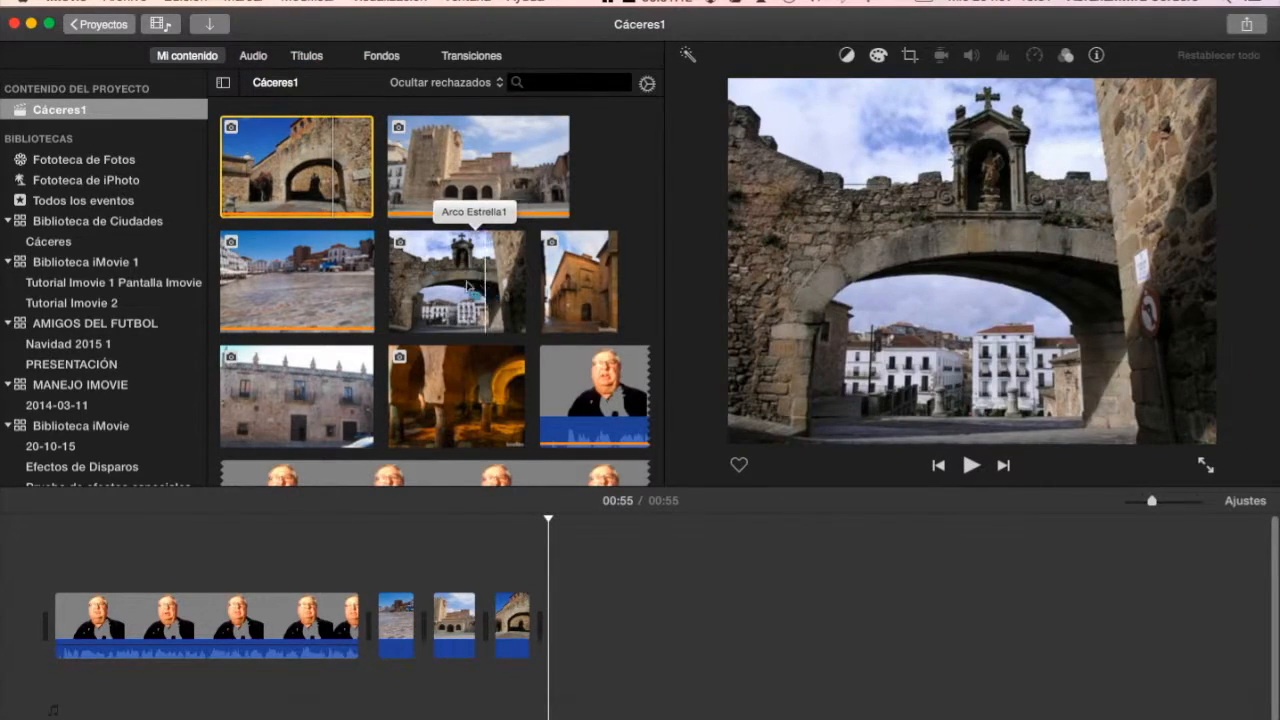
left_click(456, 280)
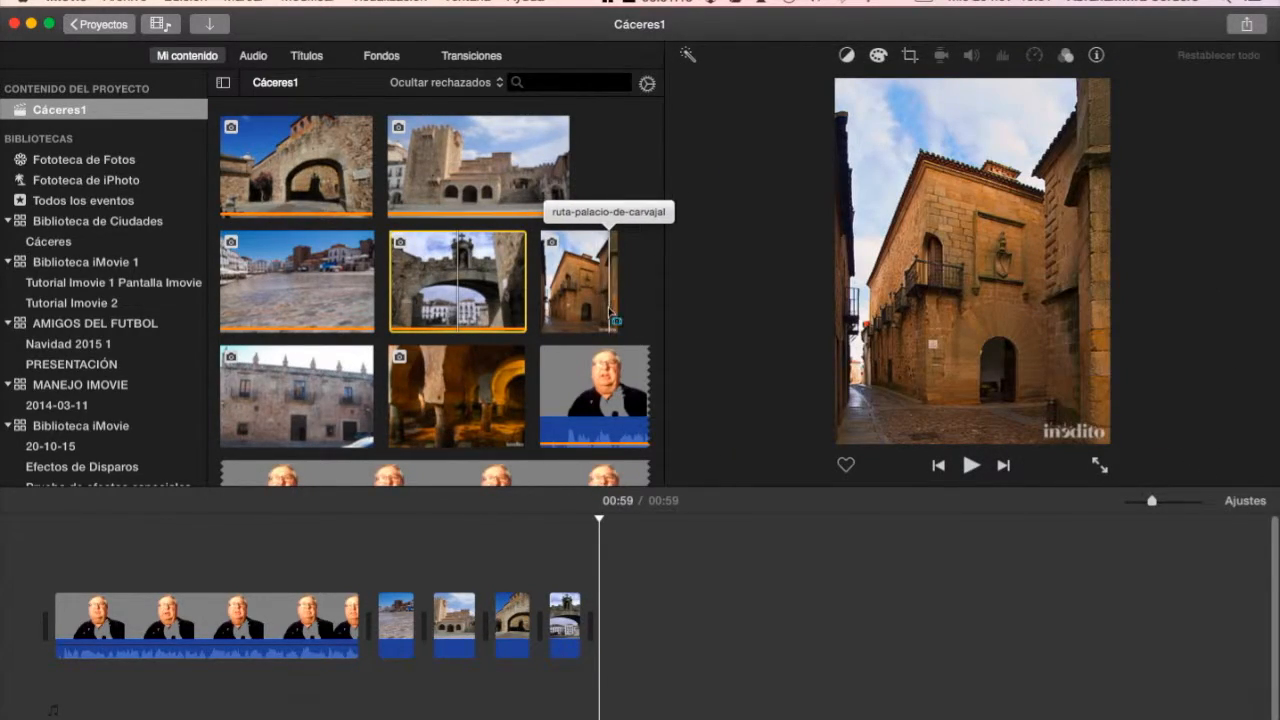
left_click(580, 280)
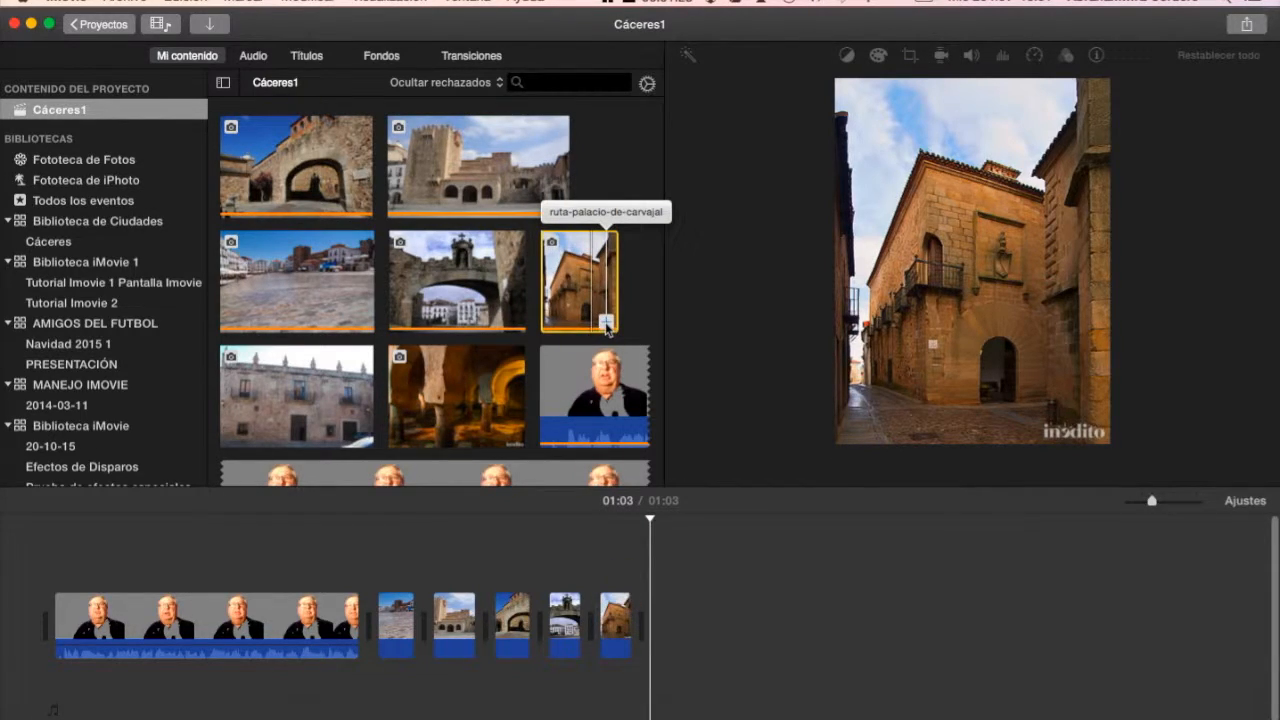
mouse_move(296, 396)
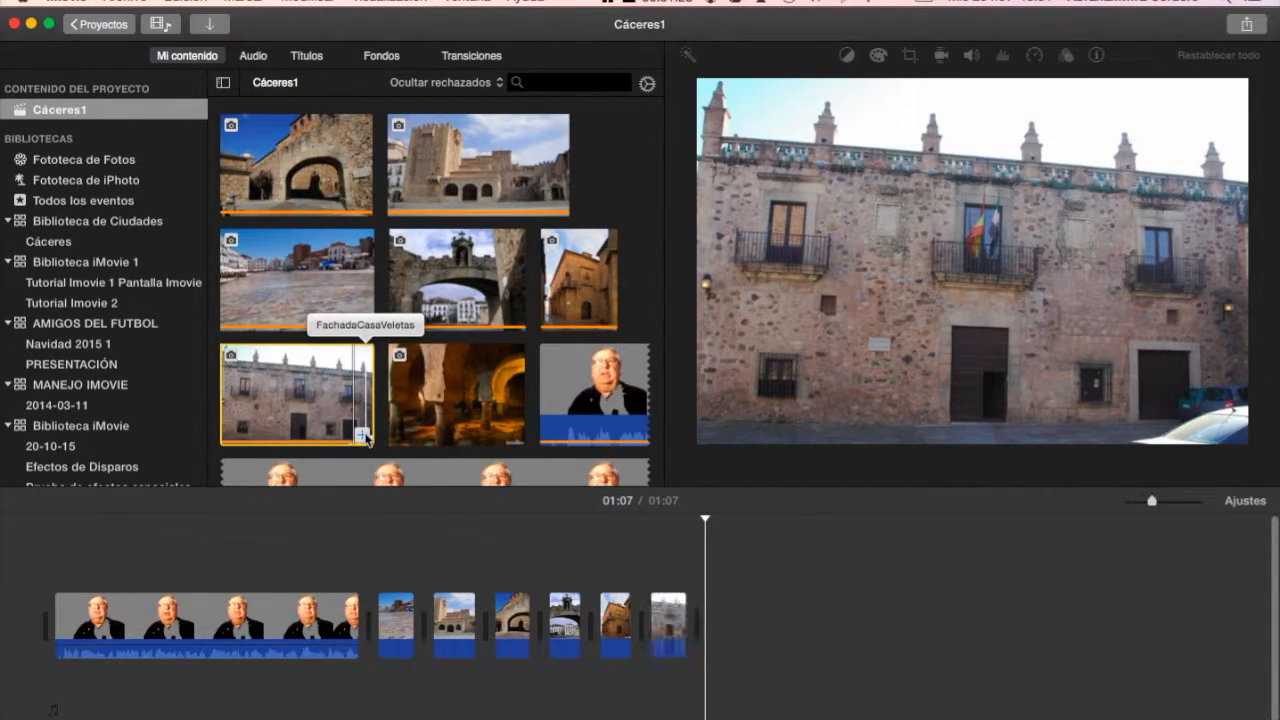
mouse_move(456, 394)
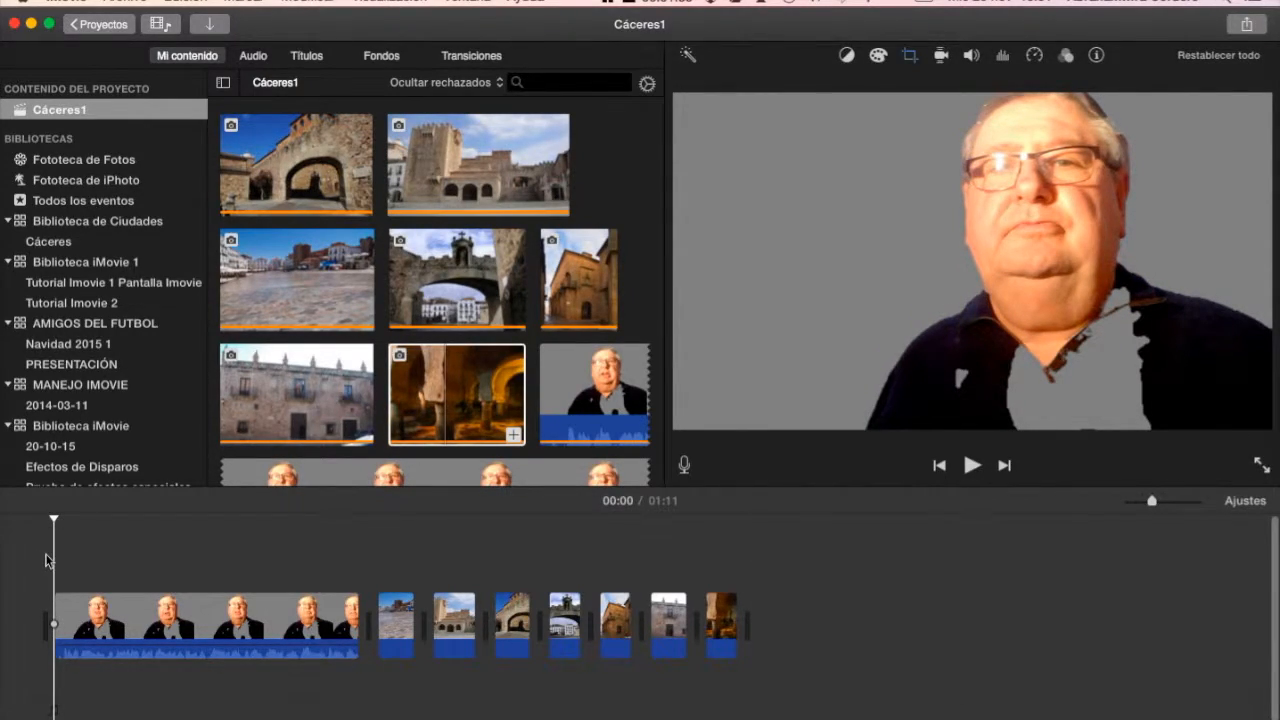
Play the 1:11 Cáceres1 movie from the start of the timeline to review it.
left_click(972, 465)
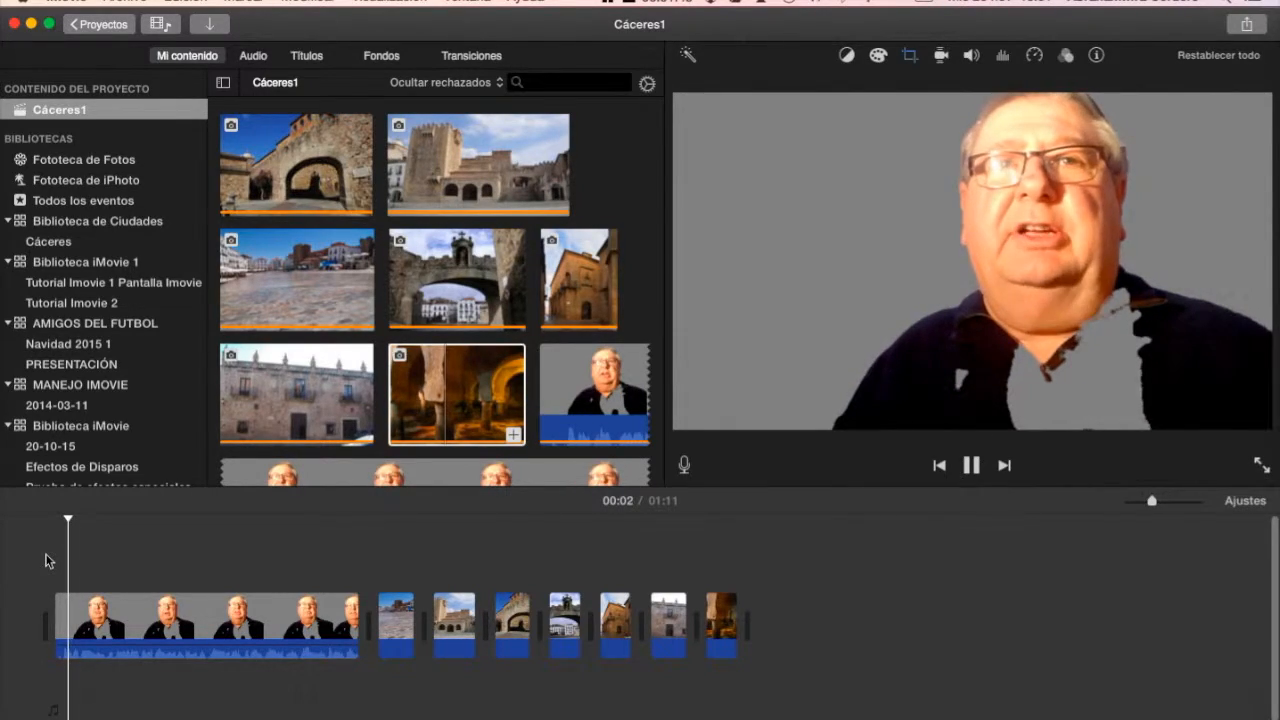
mouse_move(280, 542)
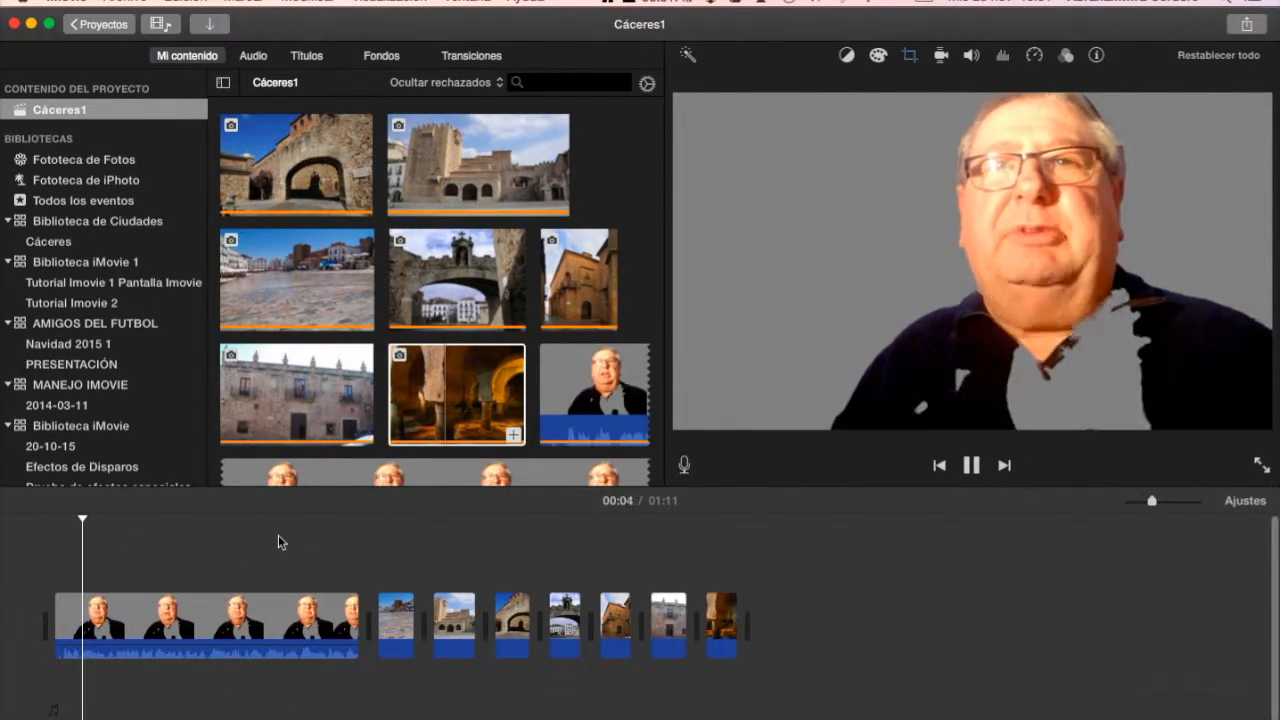